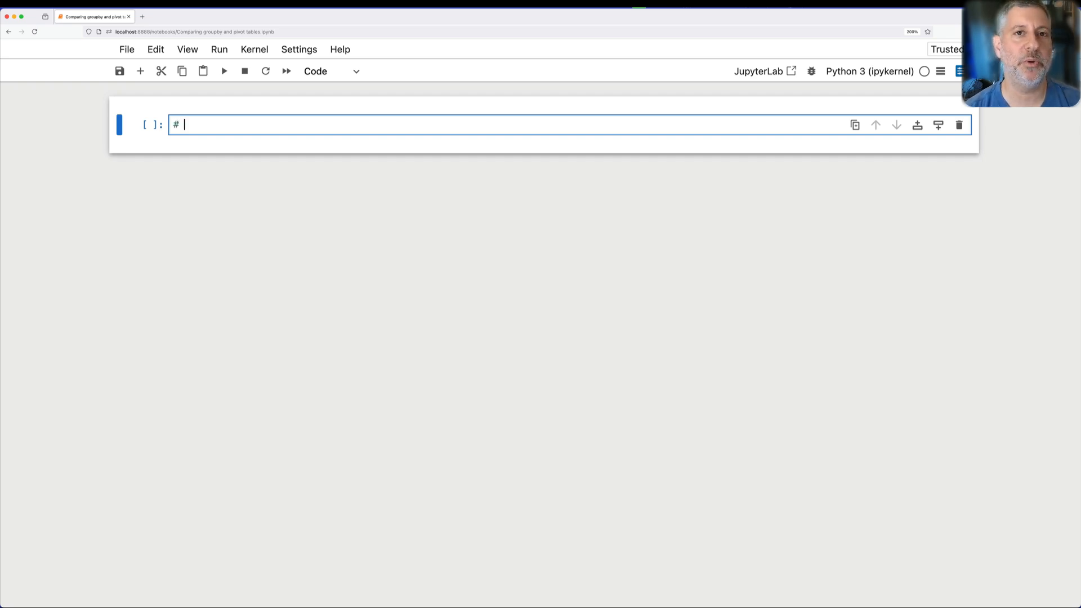
Add a rendered Markdown heading 'Grouping vs. pivot tables' at the top of the notebook.
type("Grouping")
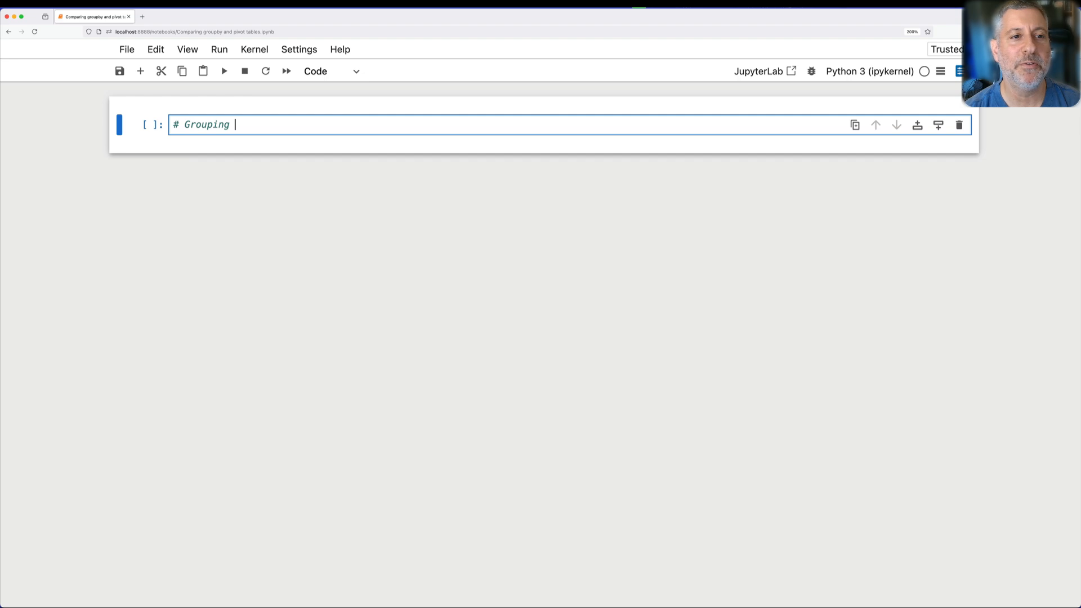
type("vs. pivot tables")
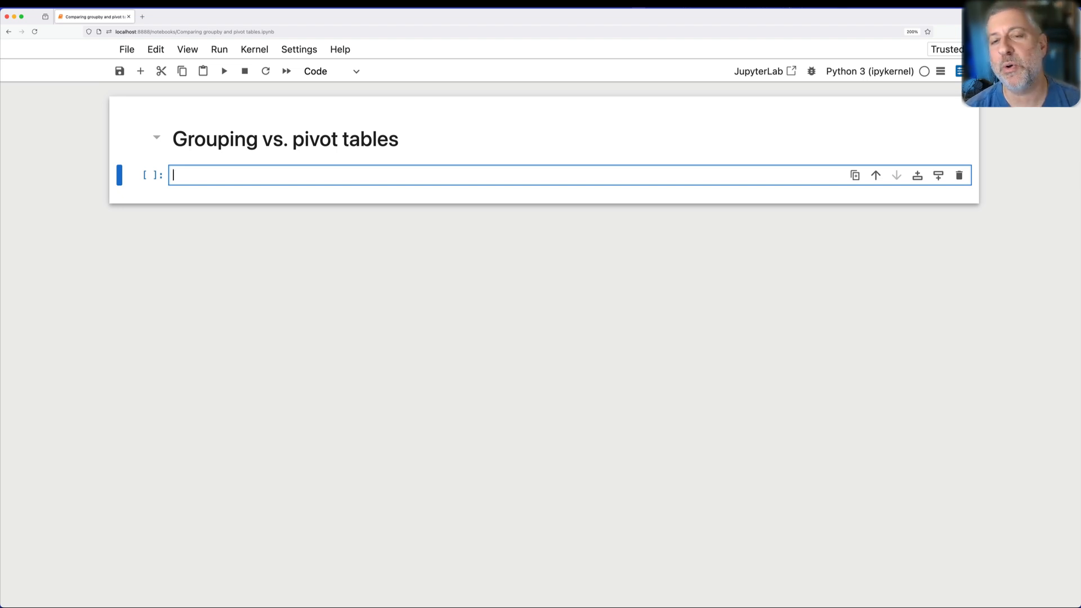
Import pandas, load titanic3.csv into df with pd.read_csv and display the full DataFrame.
type("import pandas as p")
type("filename = 'titanic3.csv")
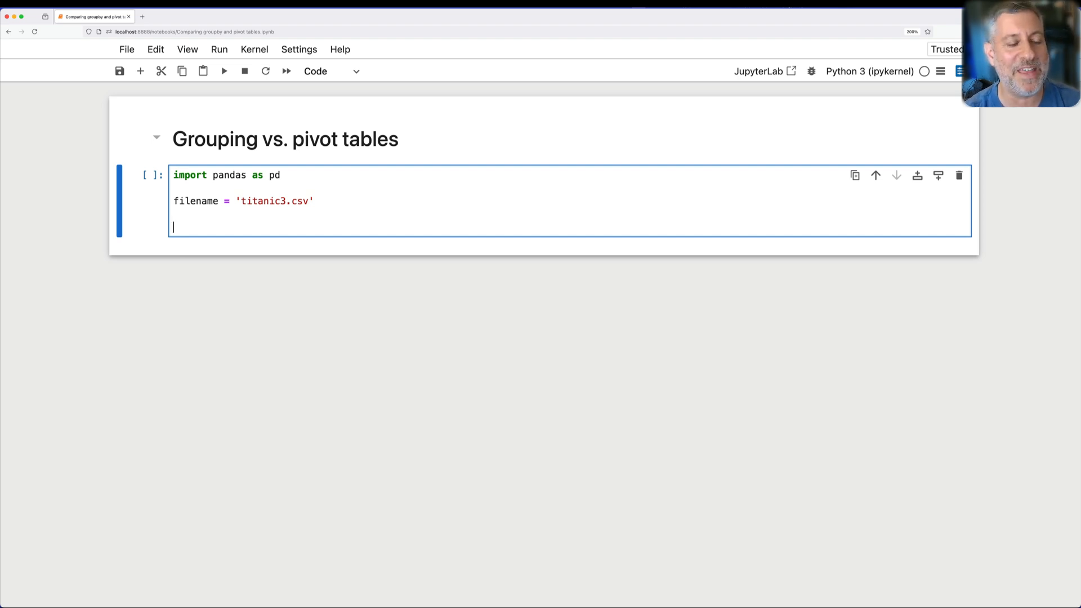
type("df = pd.read")
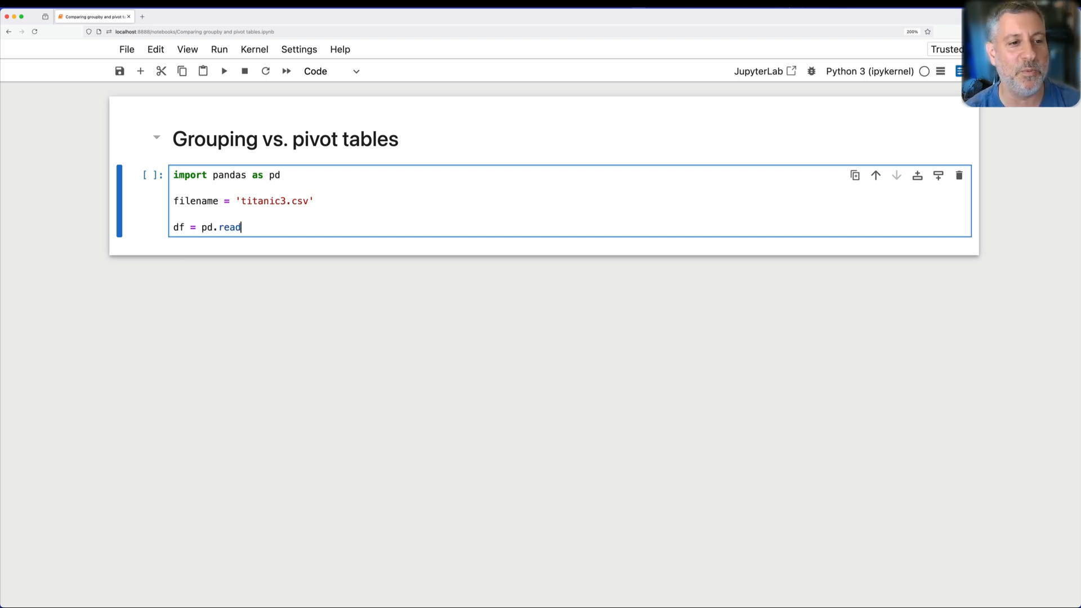
type("_csv(filejname")
type("df")
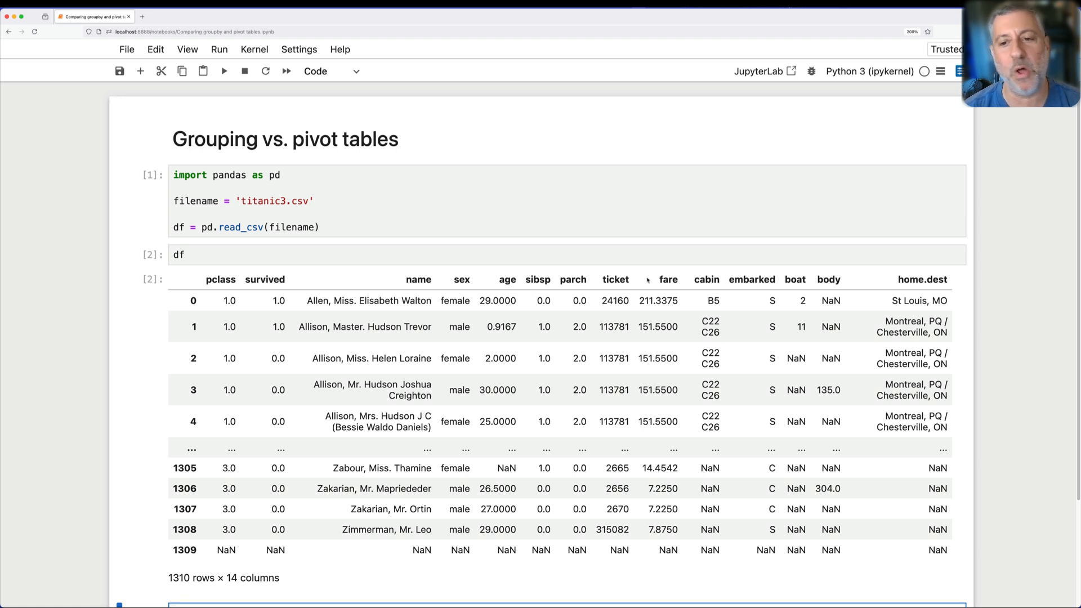
Add a commented cell computing df['fare'].mean(), giving an average fare of about 33.30.
scroll("down", 3)
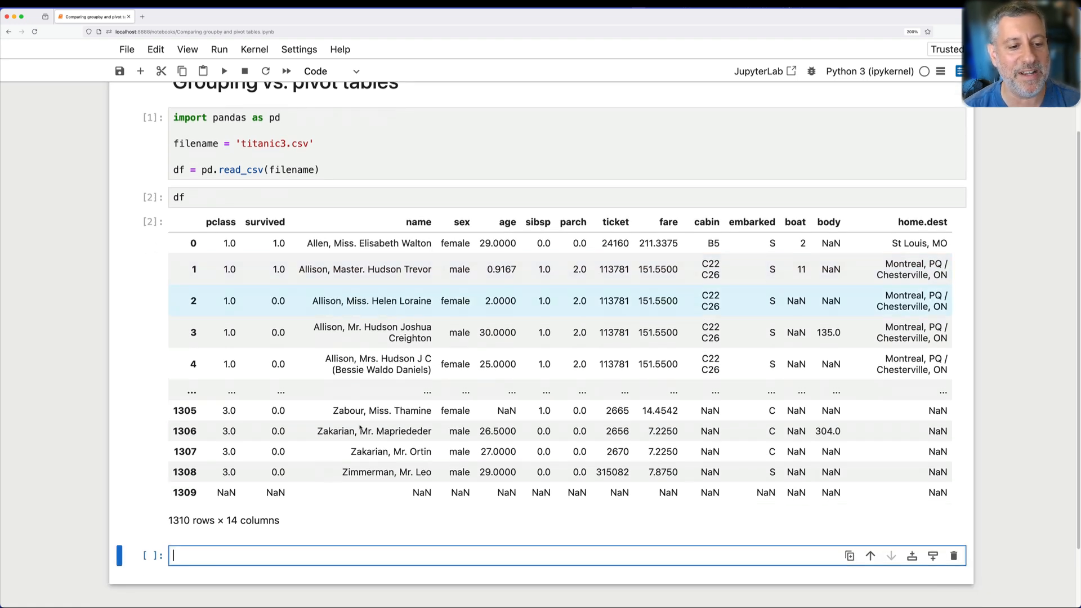
type("# how much did people pay, on average, to")
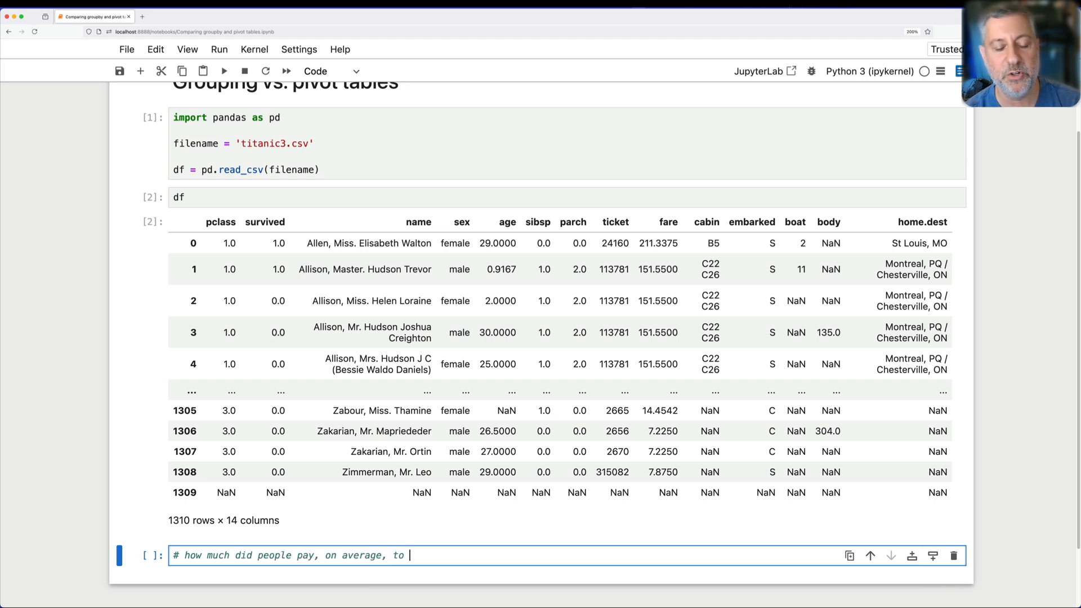
type("ride on the Titanic?")
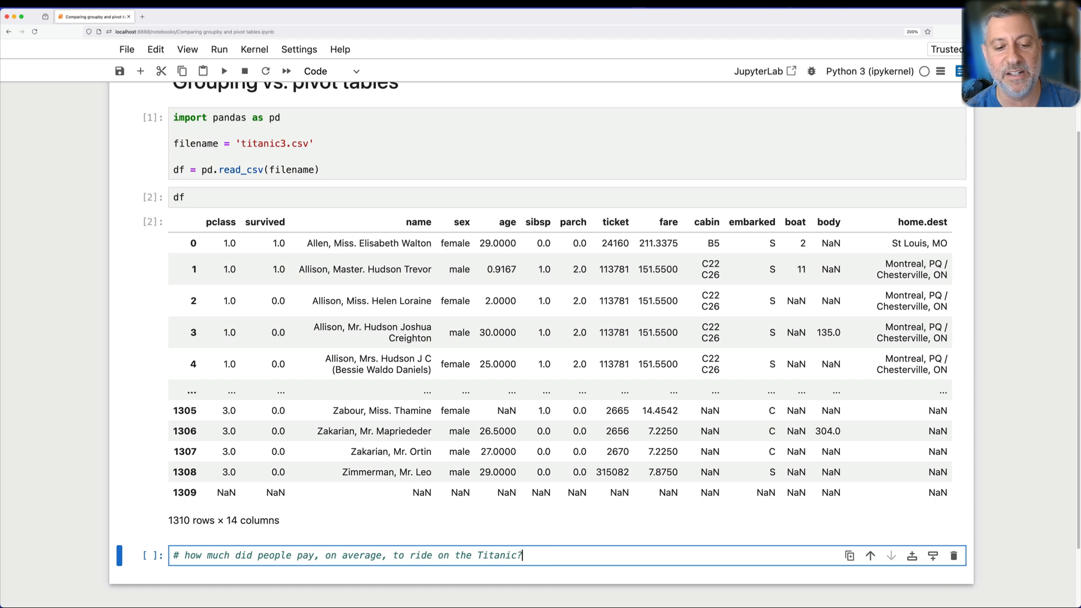
type("df['fare'].mean(")
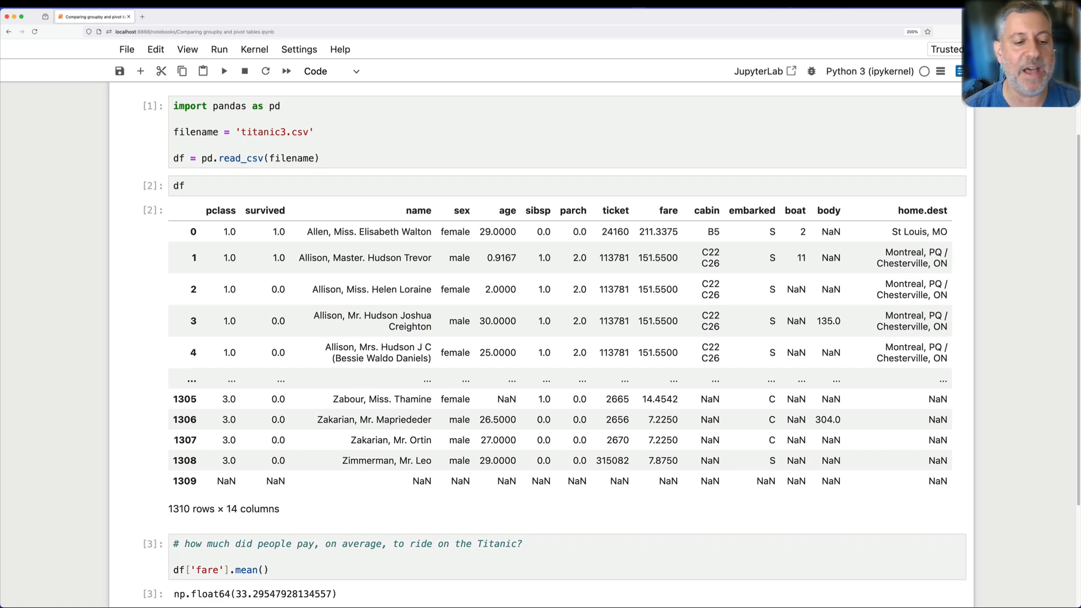
scroll("down", 3)
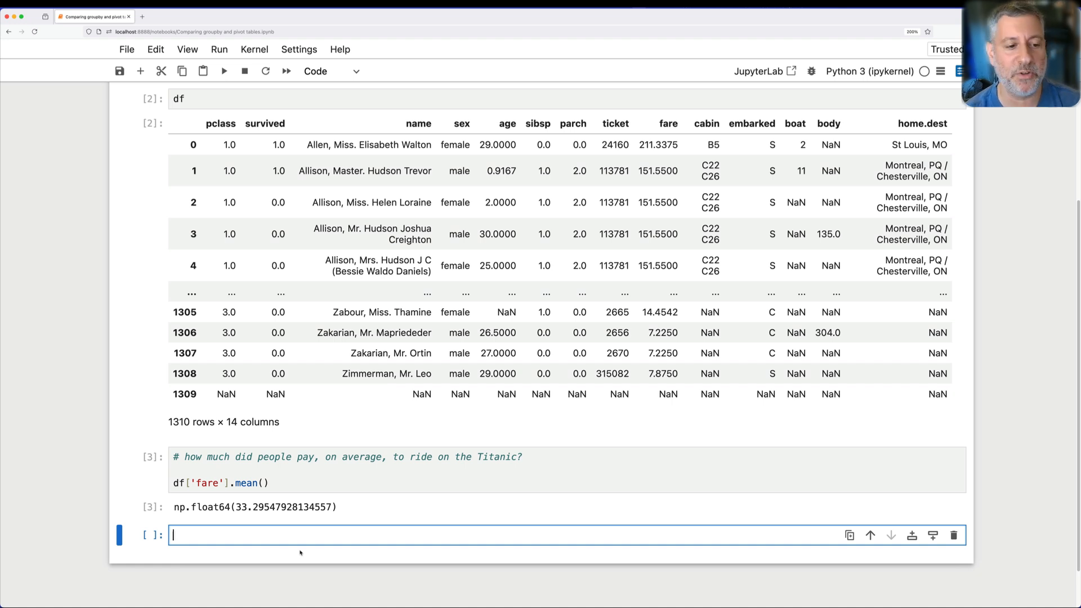
Write comments explaining that groupby needs a categorical column and an aggregation, starting df.groupby(.
type("# how much did people pay, on average, for a")
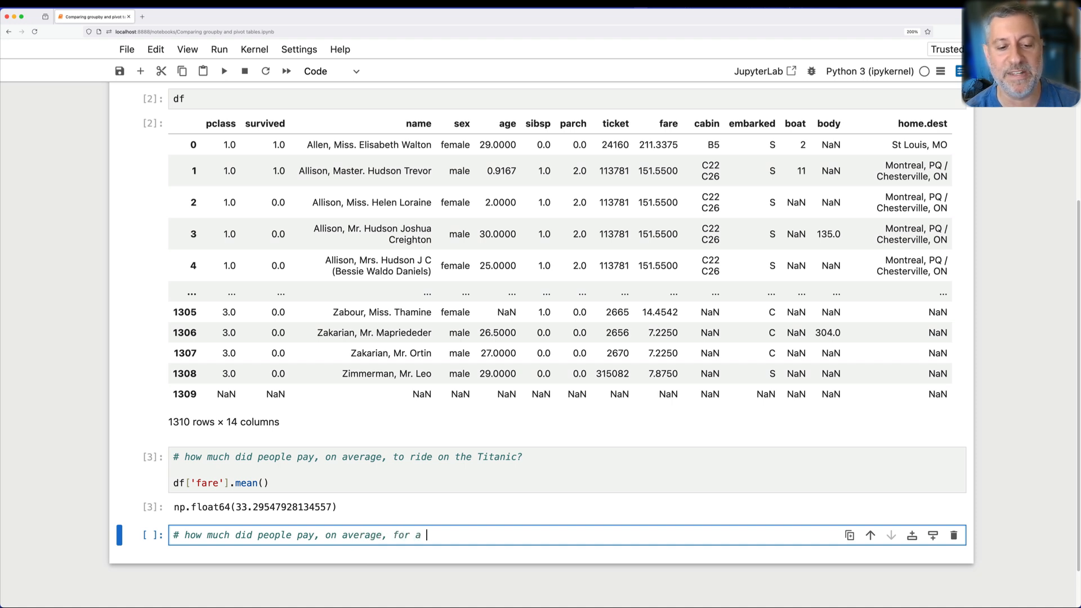
type("ticket *per* class?")
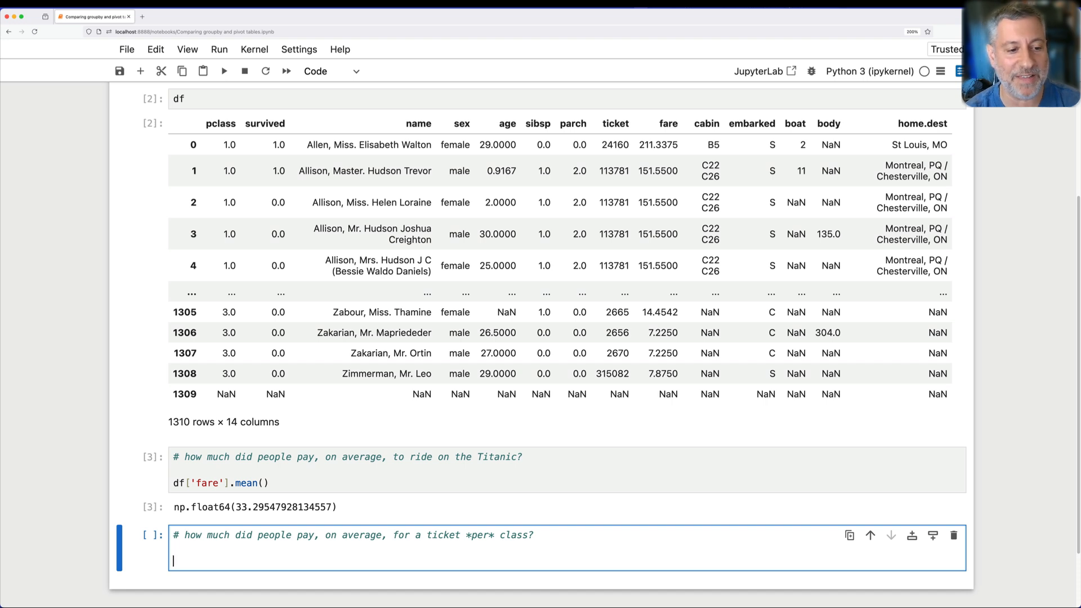
type("df")
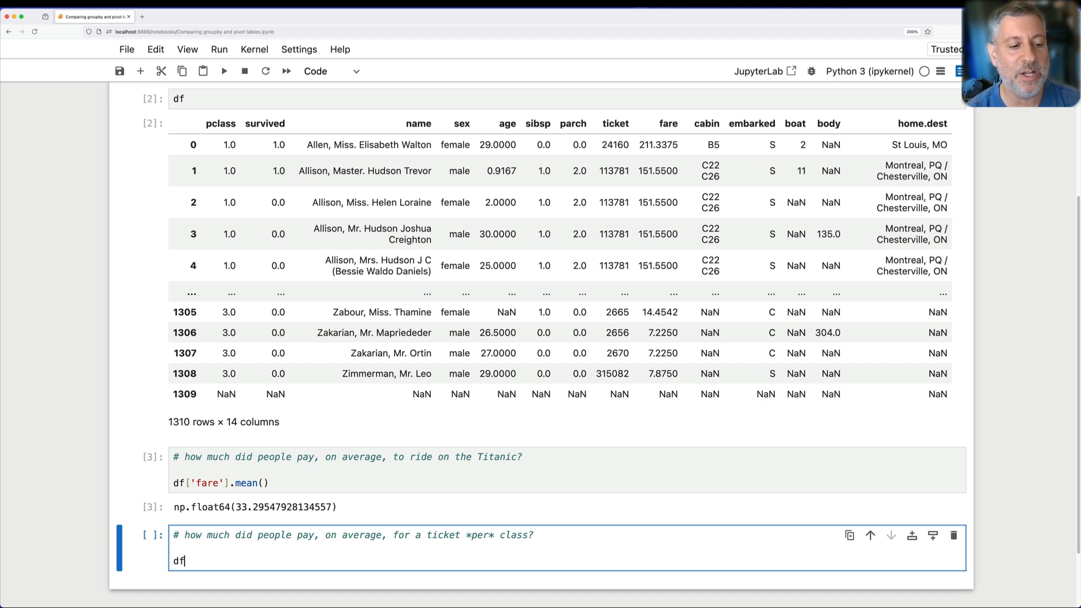
type(".groupby(")
type("# to run a")
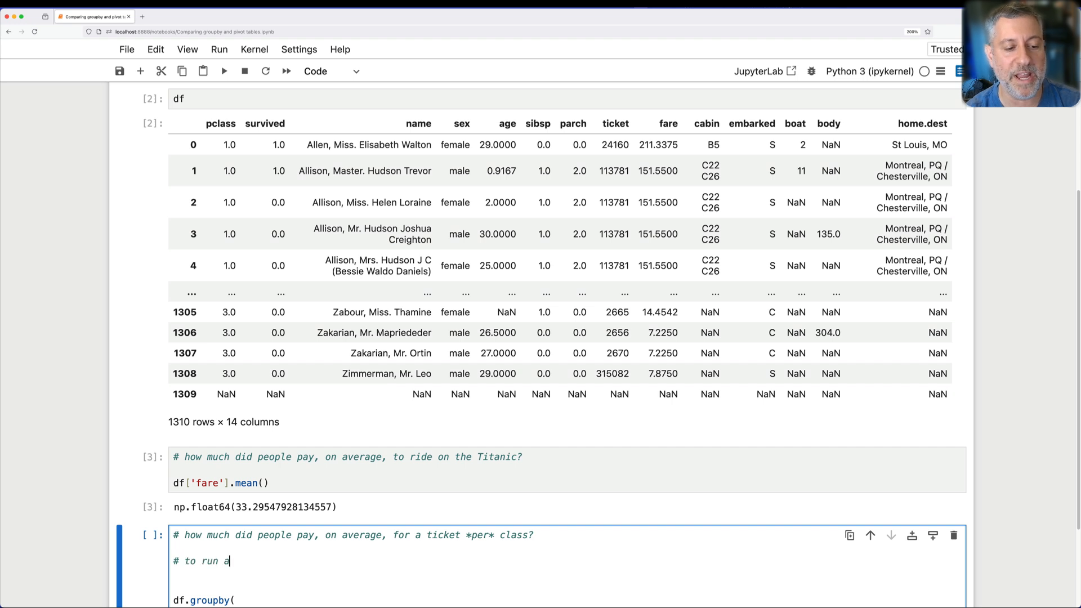
type("groupby, I need")
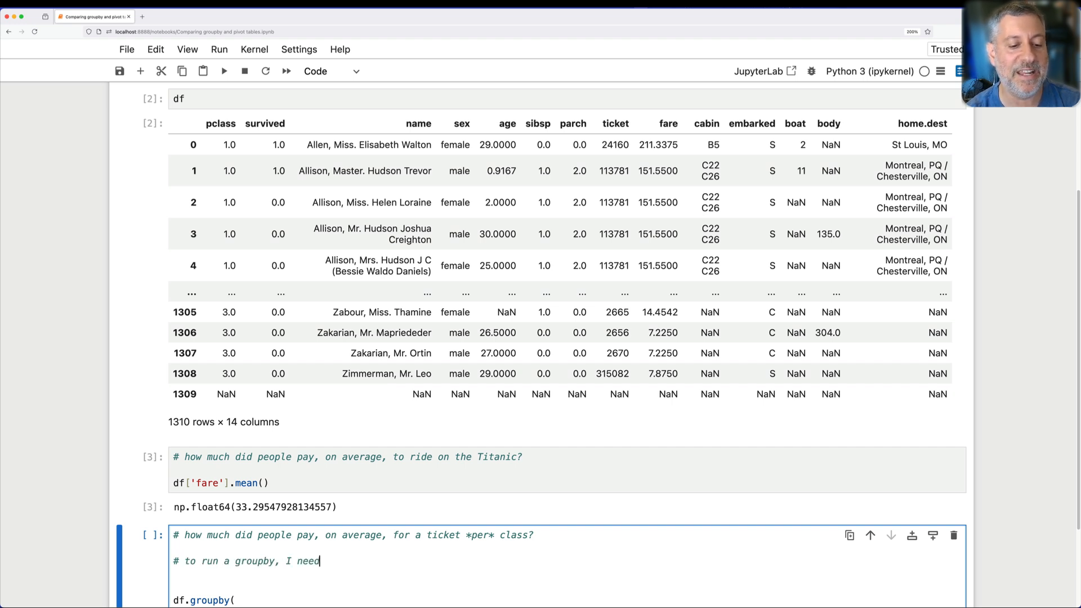
type(": - a c")
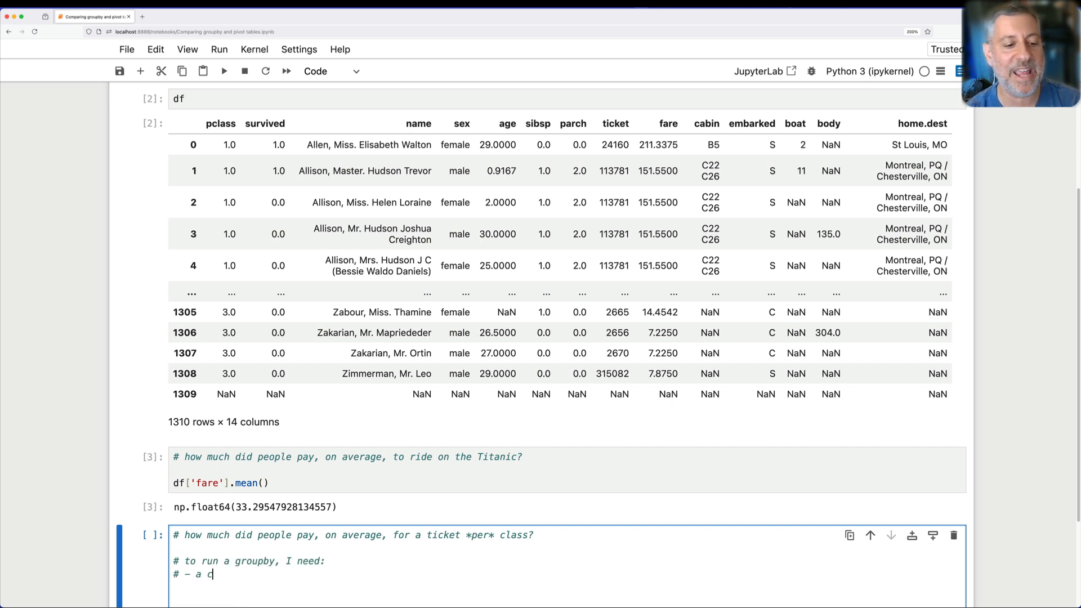
type("ategorical column")
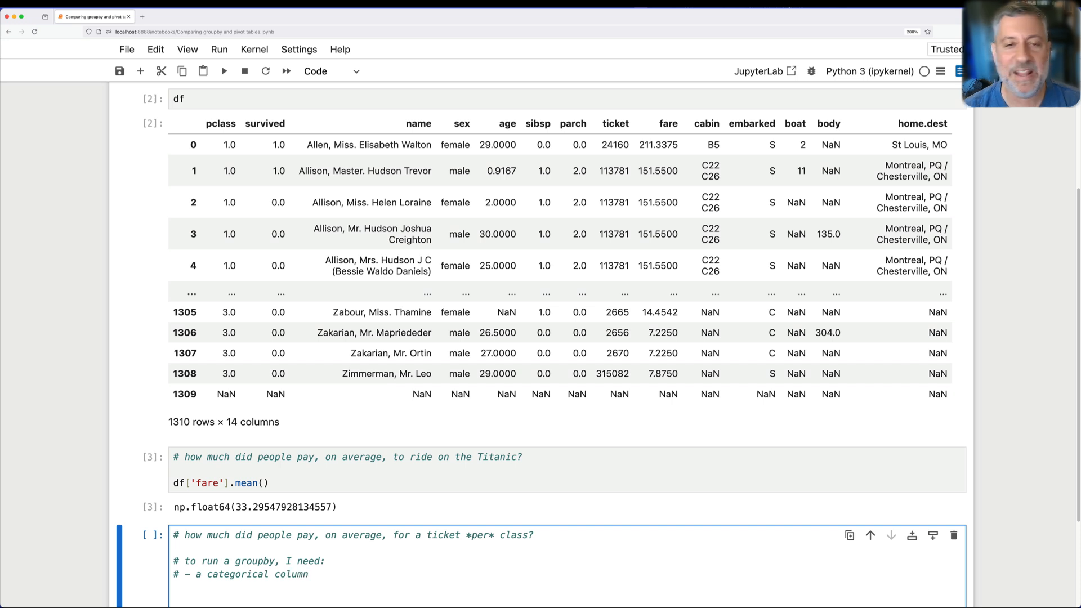
type("df.groupby(")
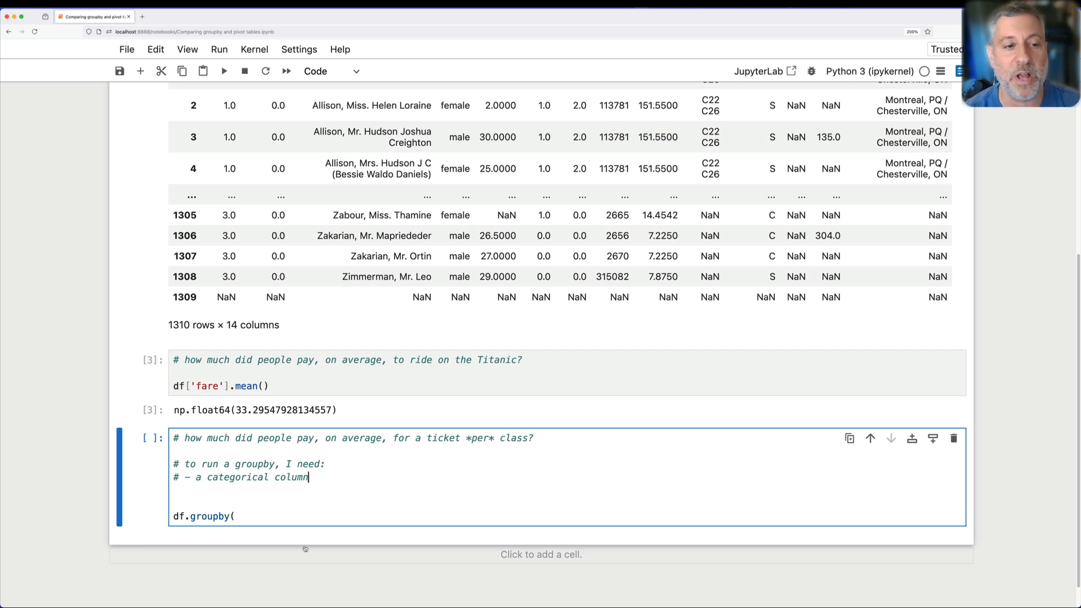
Complete and run df.groupby('pclass')['fare'].mean(), showing per-class fares ~87.51, 21.18, 13.30.
type("(pclass")
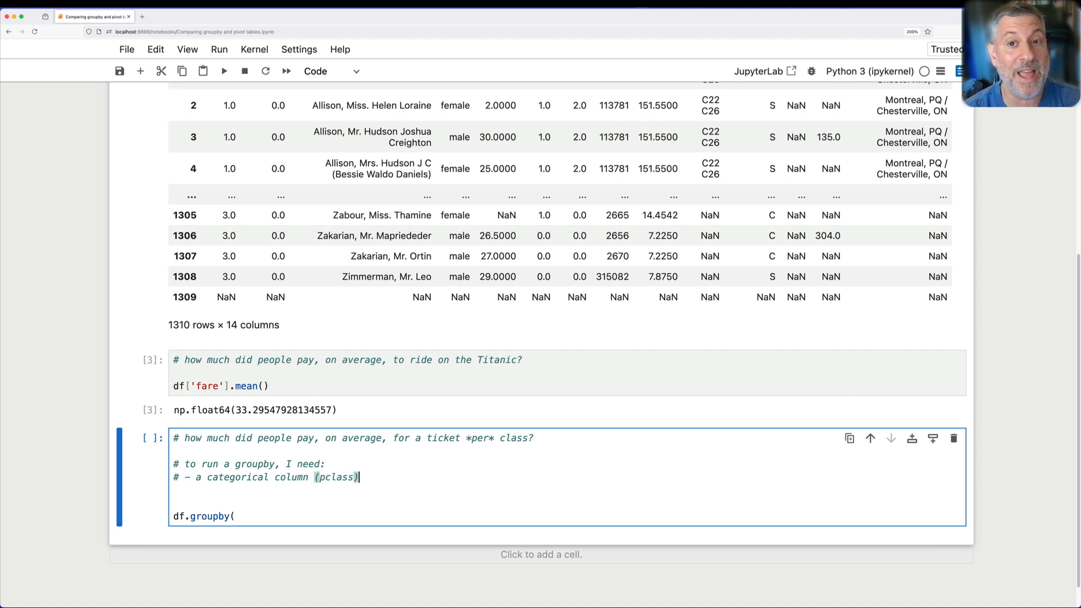
type("# - an aggre")
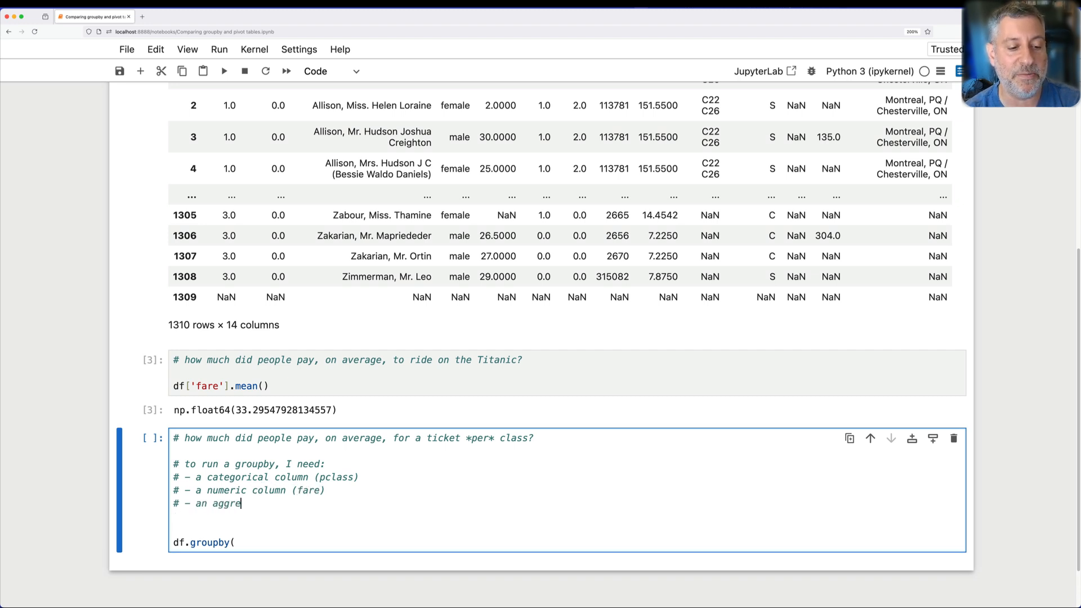
type("gation method")
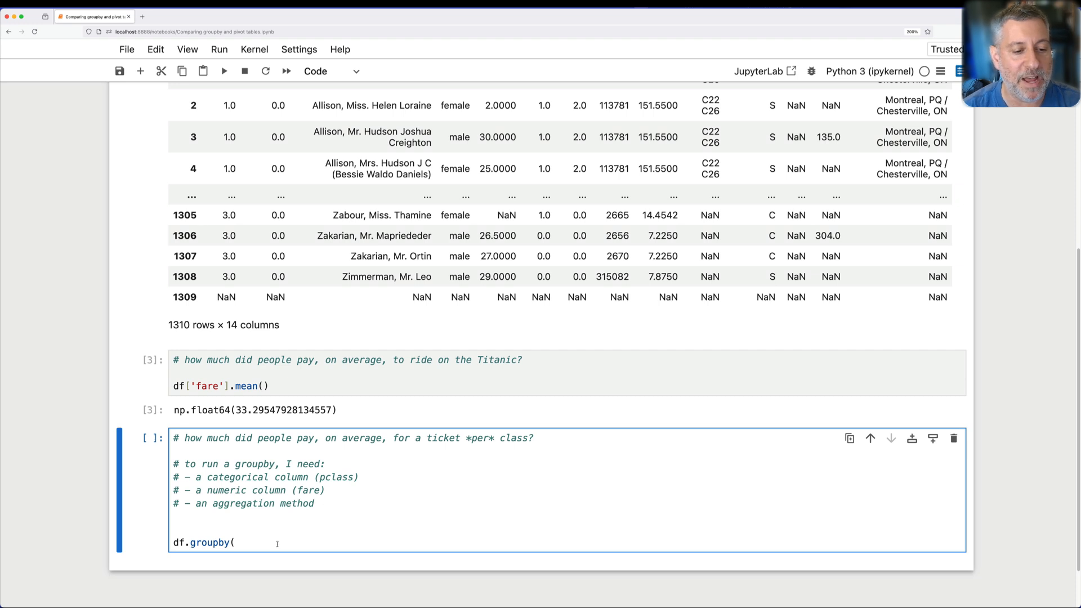
type("'pl")
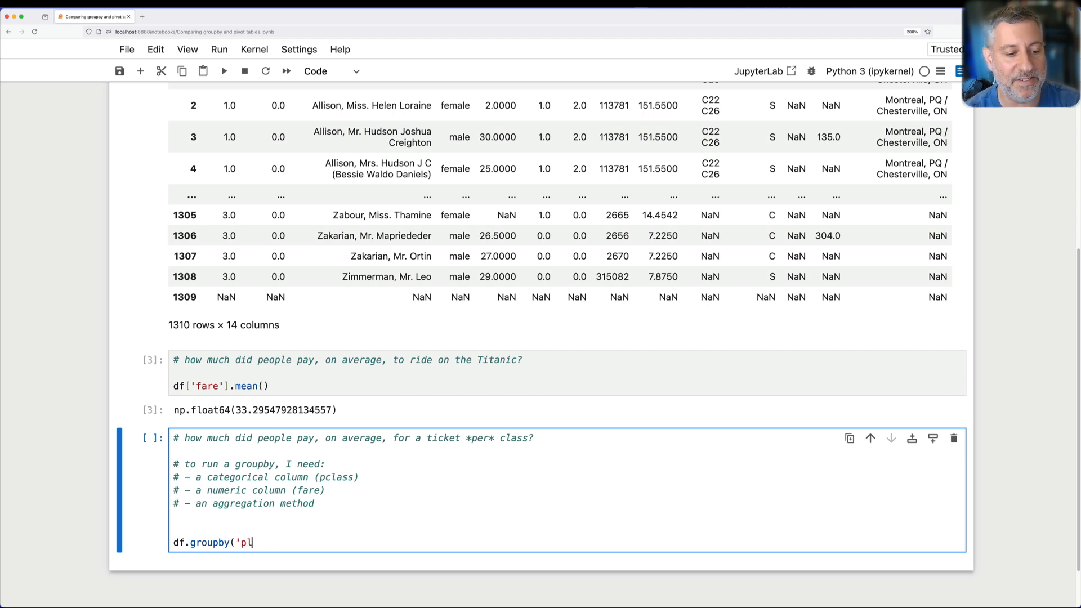
type("class')['f")
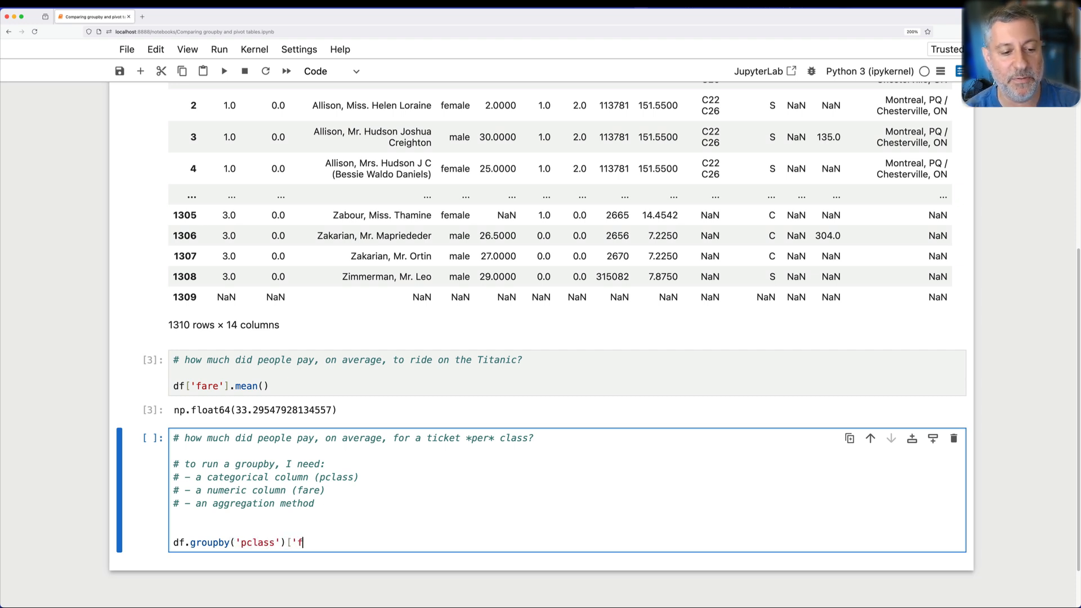
type("are'].mean()")
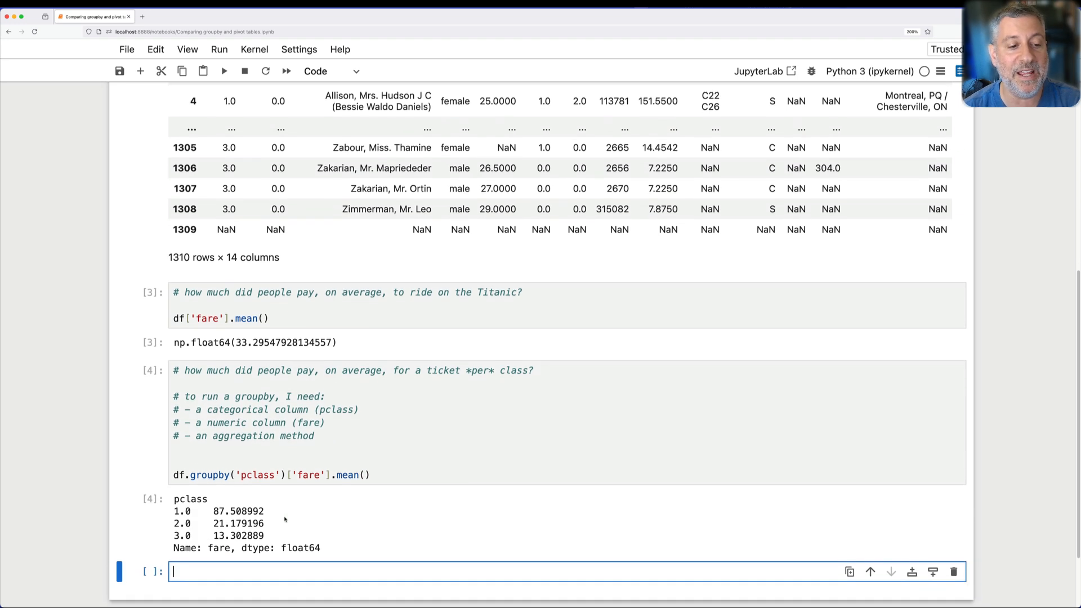
Add a comment asking how much people paid on average per class and sex.
scroll("down", 3)
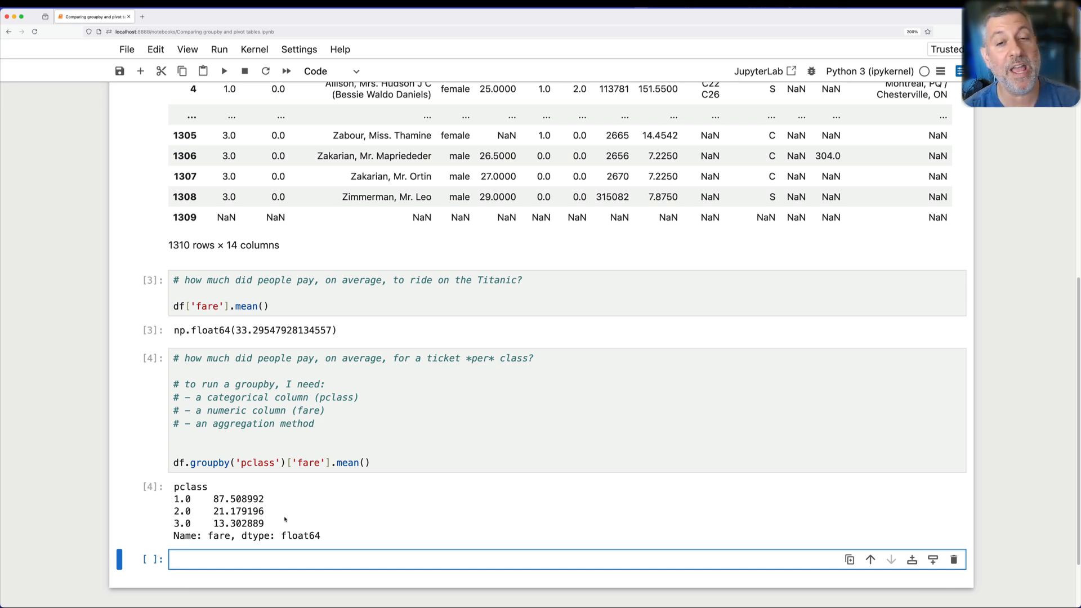
type("#")
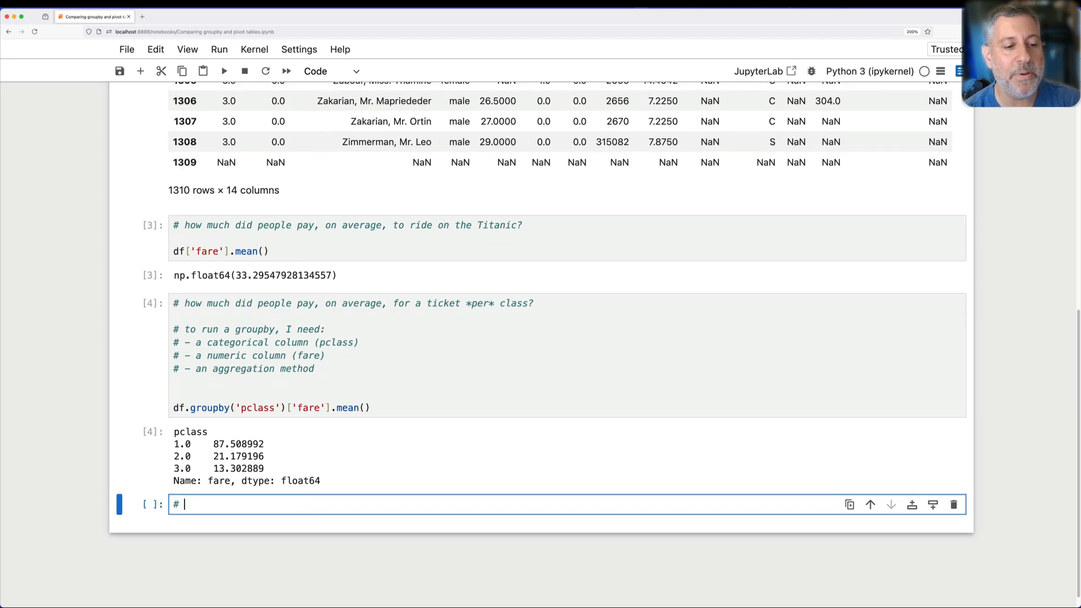
type("what if I want to find o")
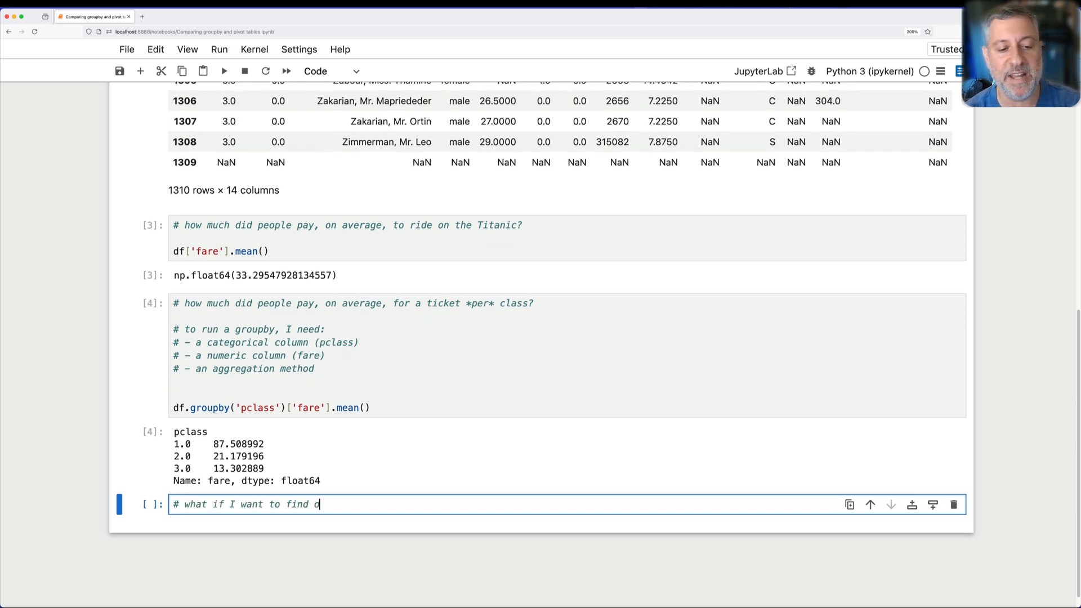
type("ut:")
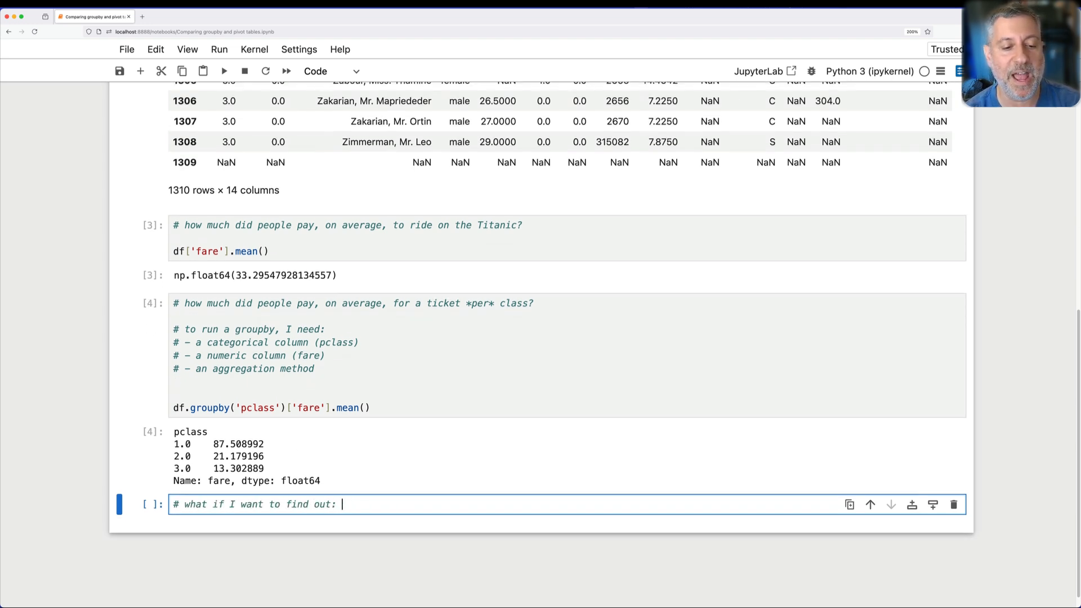
type("how much, o")
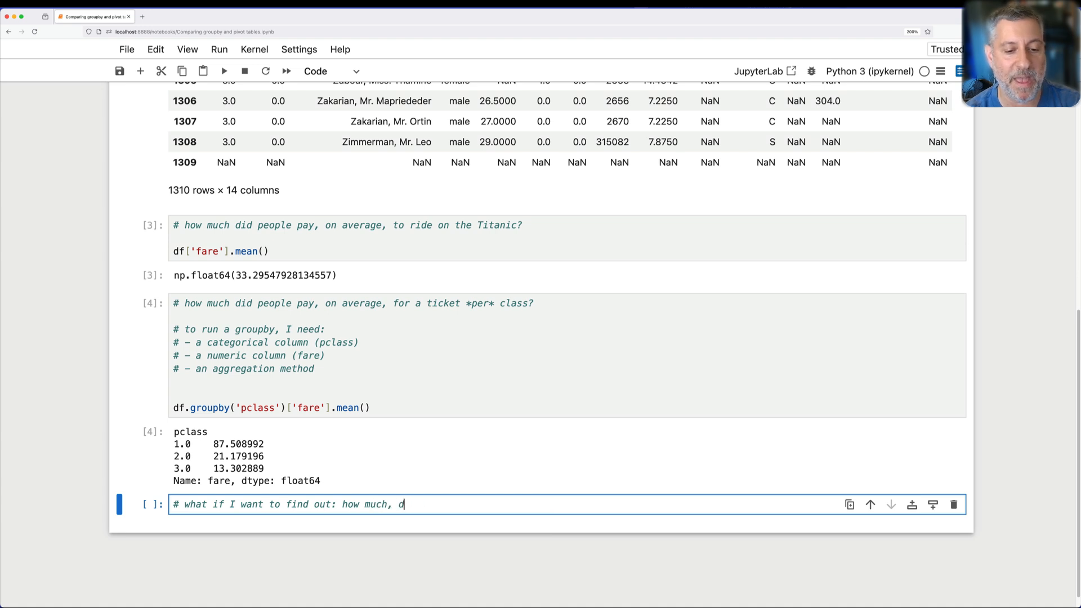
type("did people pay, on average, per class *and* per")
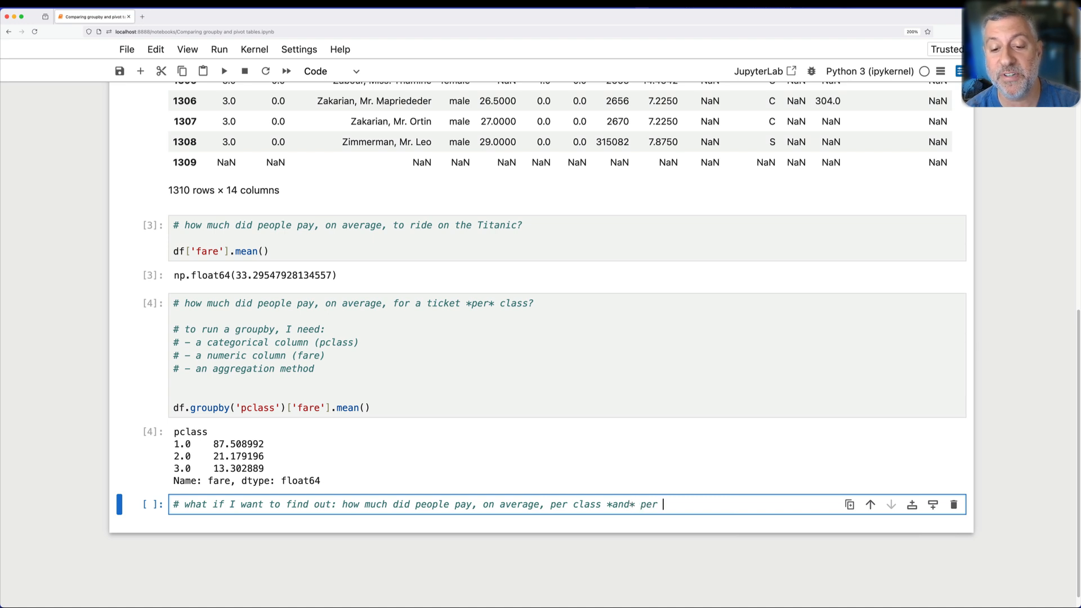
type("sex?")
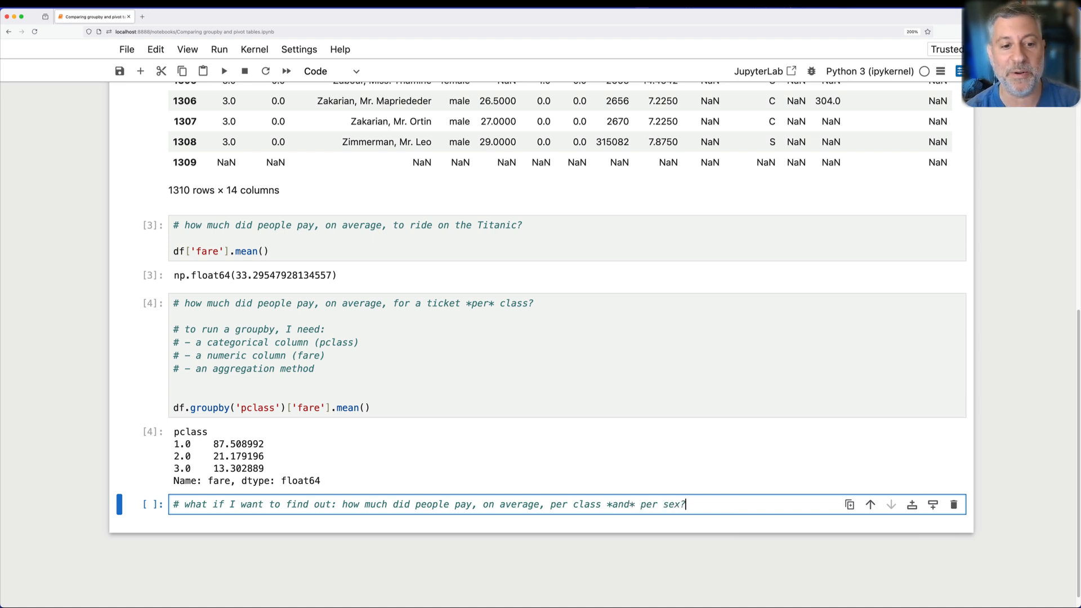
Run df.groupby(['pclass','sex'])['fare'].mean() and comment that two categorical columns give a 2D multi-index.
type("df.")
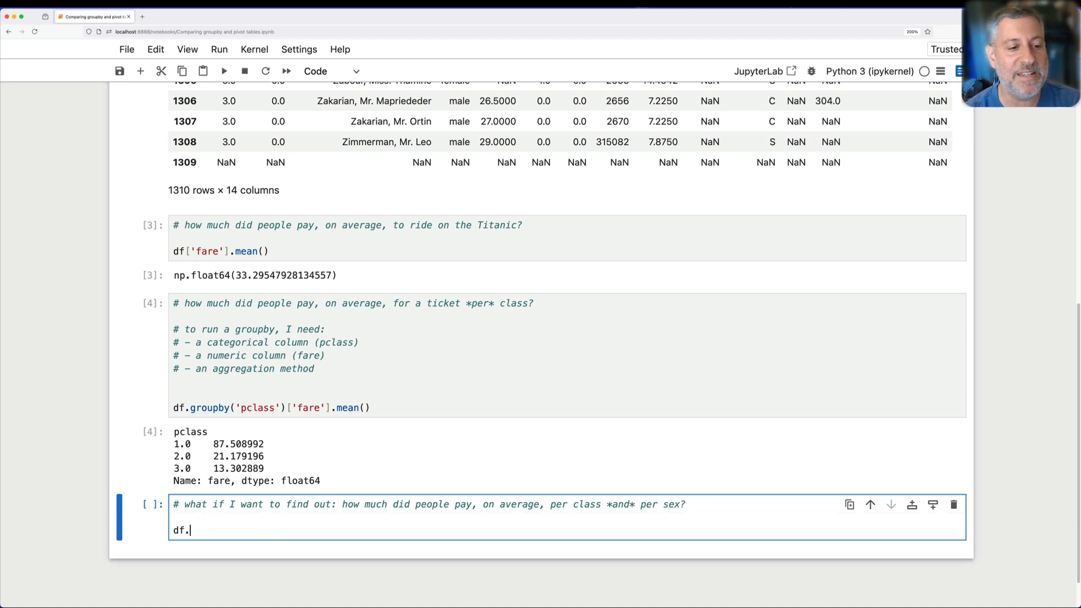
type("groupby(")
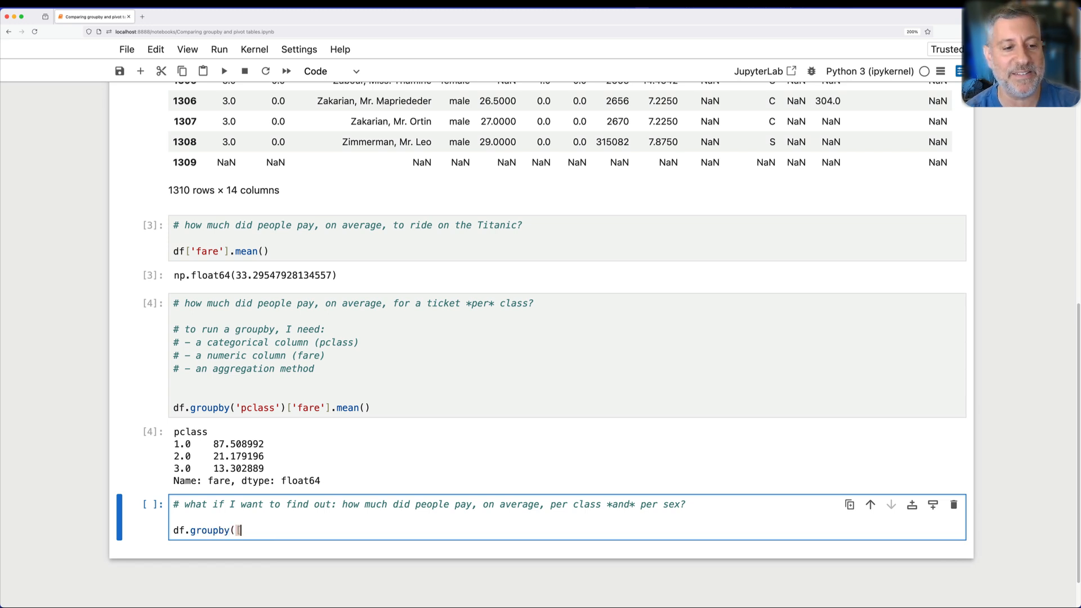
type("['pclass',")
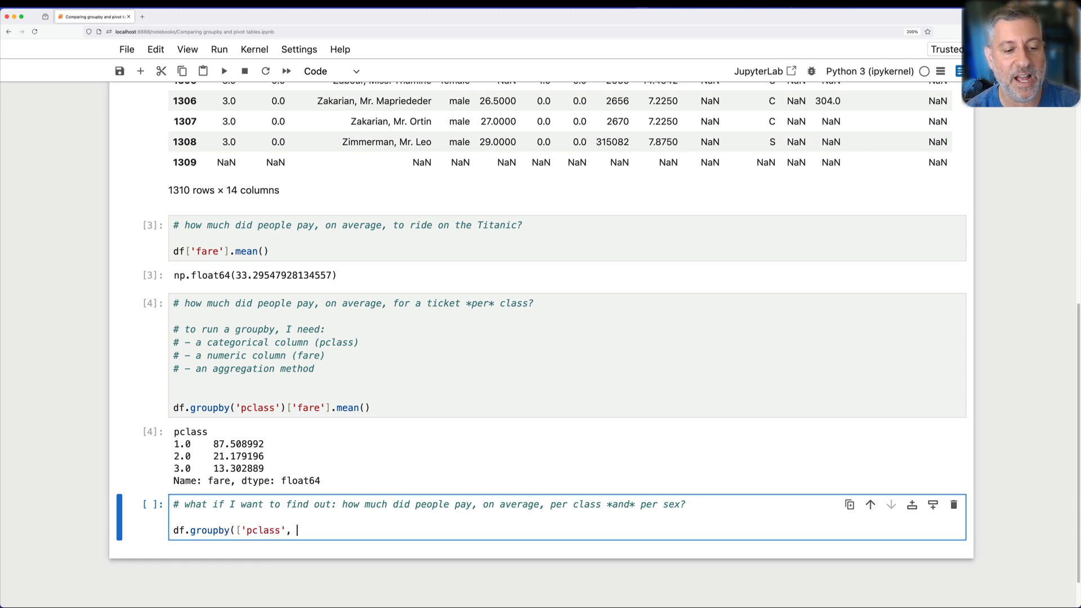
type("'sex'])")
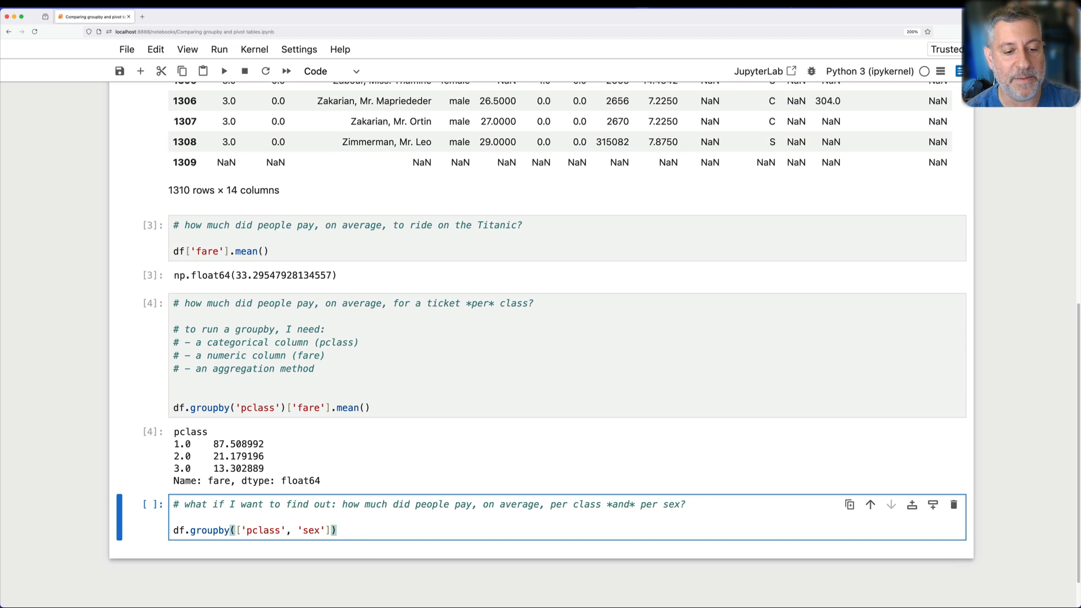
type("['fare'].mean()")
type("#")
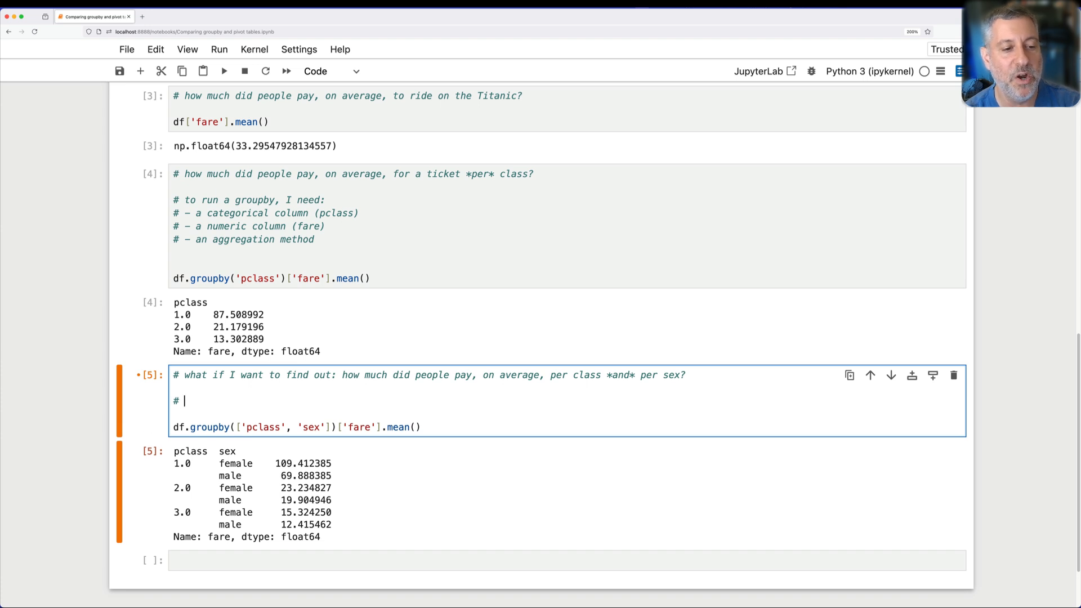
type("we get a 2D multi-index because we grouped on two different")
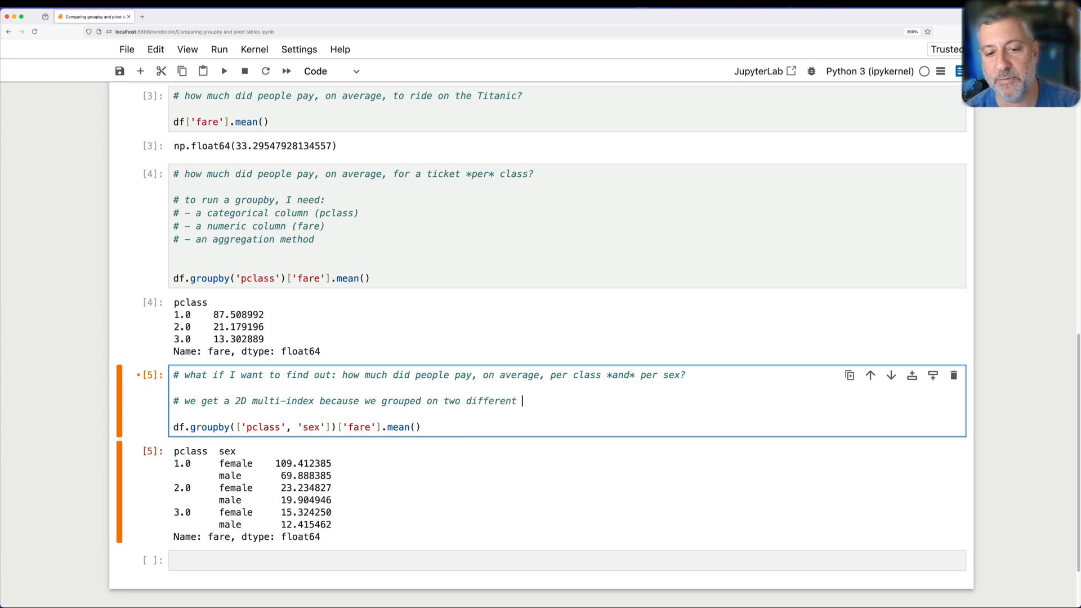
type("categorical colu")
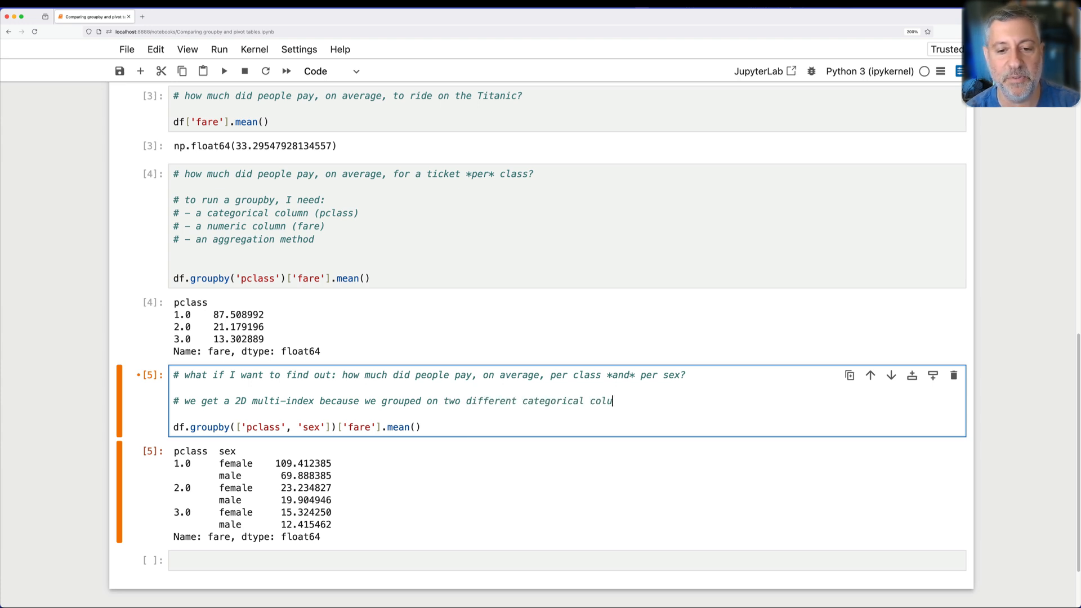
type("mns")
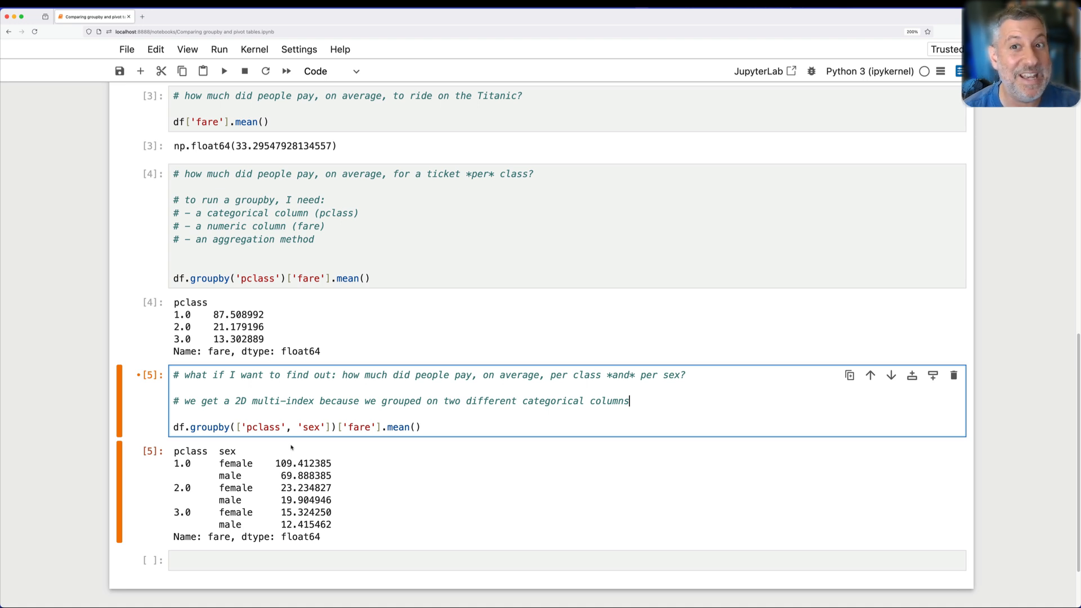
mouse_move(295, 444)
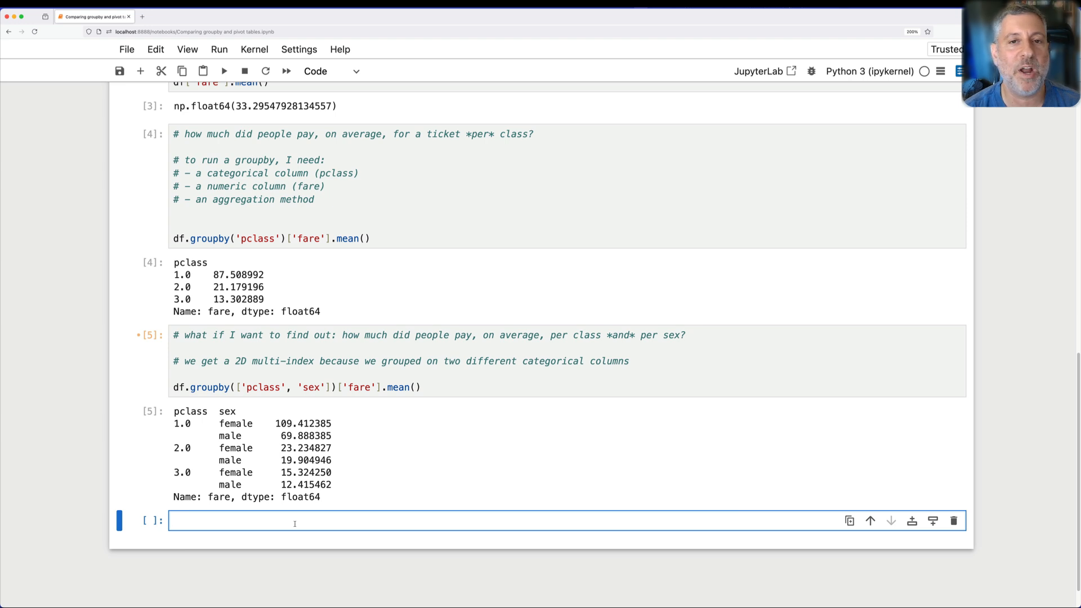
left_click(289, 521)
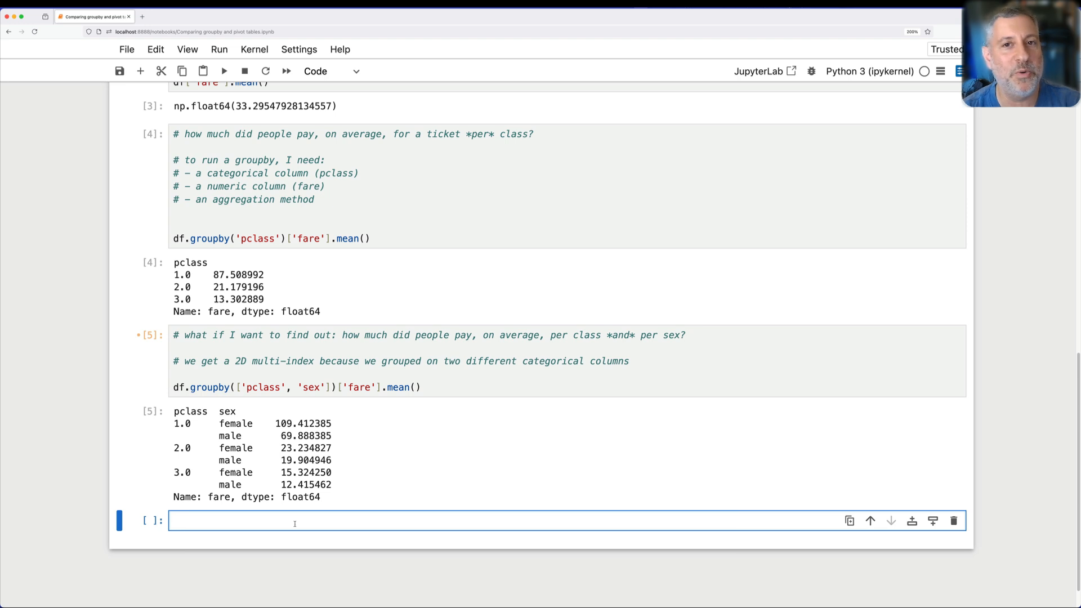
left_click(276, 521)
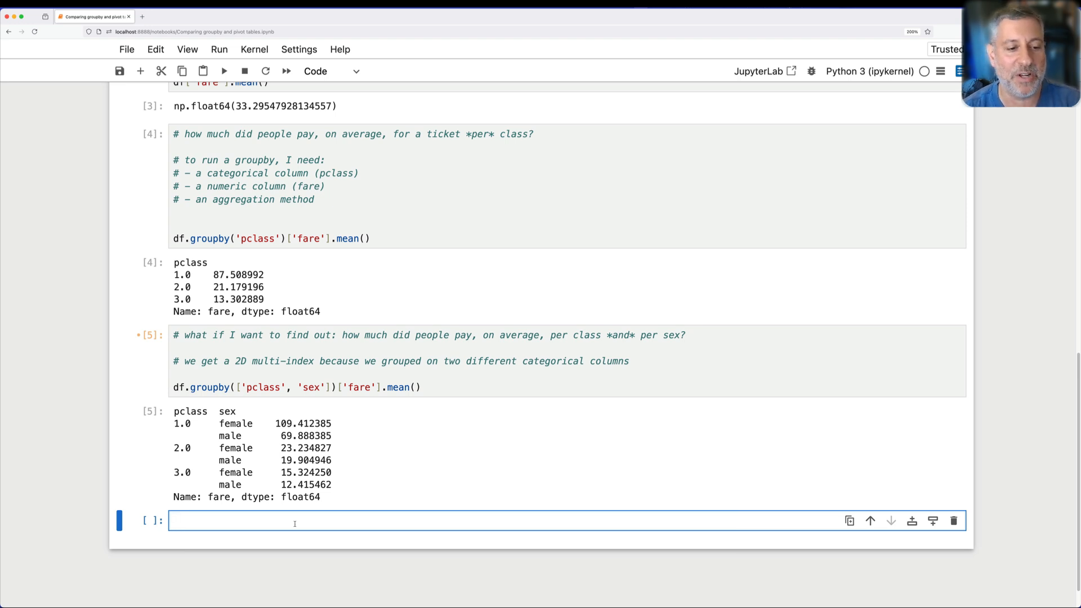
Add a comment asking whether the result can be expressed as a 2D table with pclass rows and sex columns.
type("#")
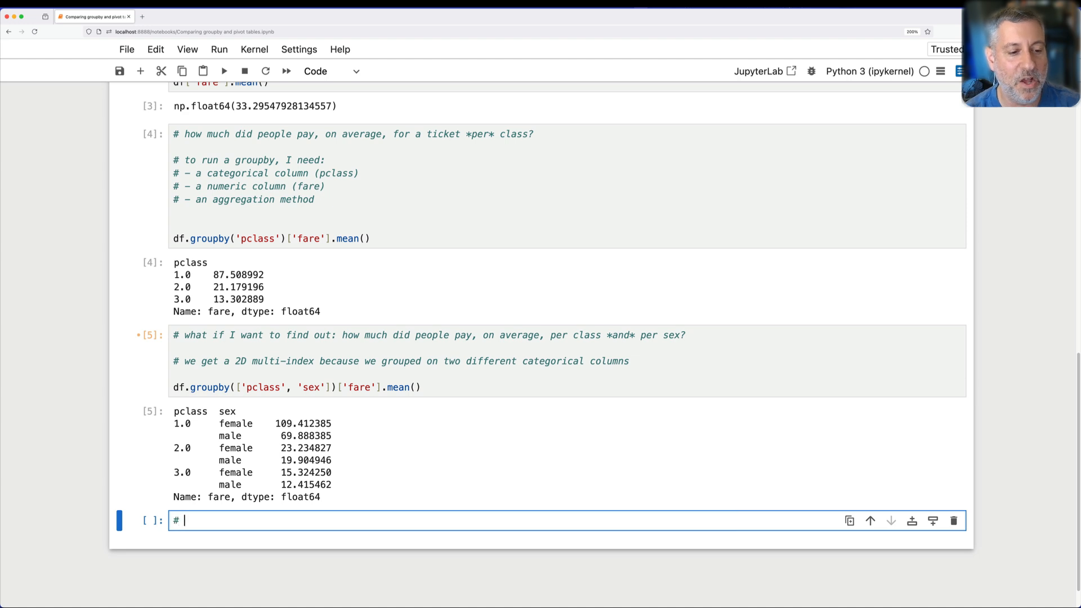
type("what I just did could also be exp")
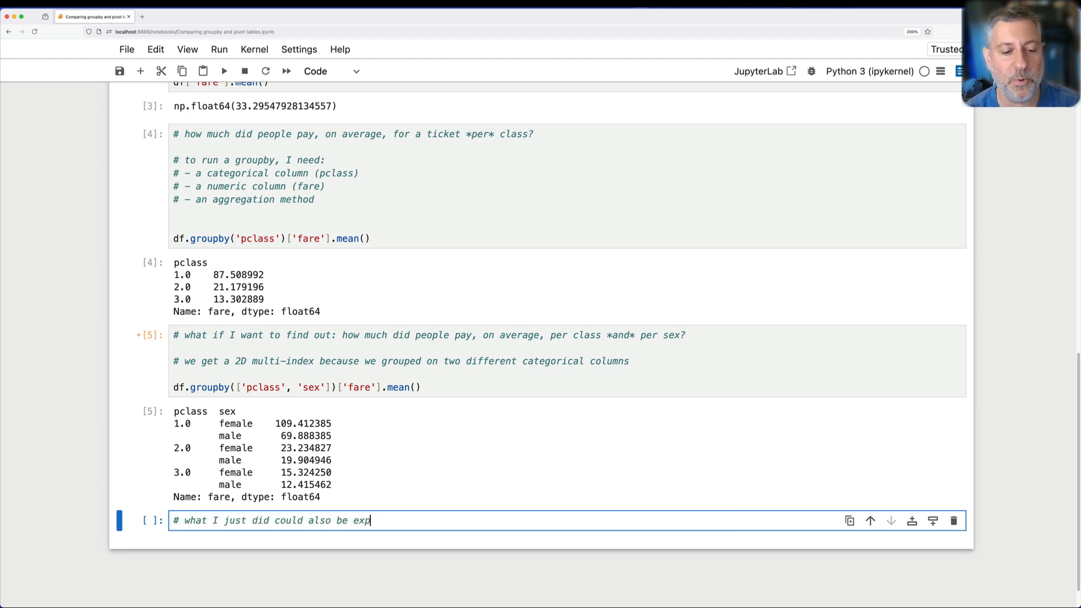
type("ressed as a 2D table")
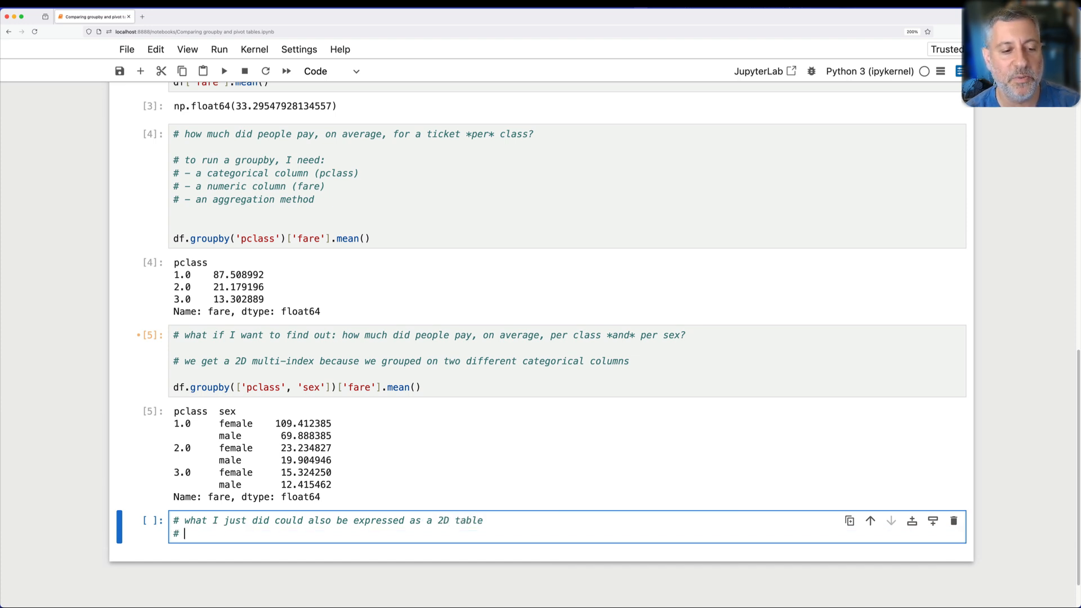
type("what if the pclass were the rows (")
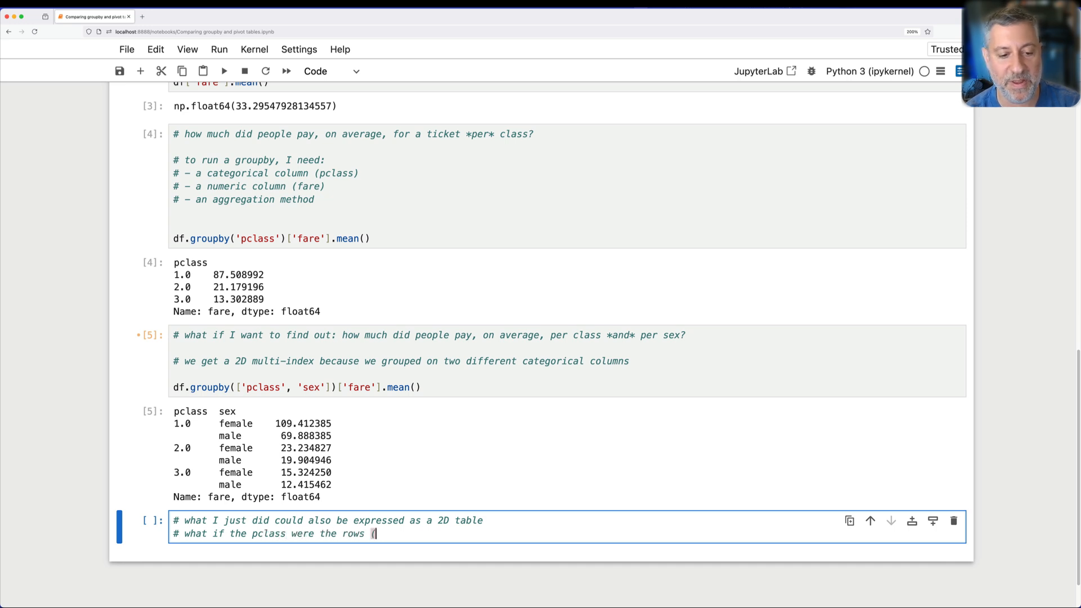
type("index) and the sex were the columns")
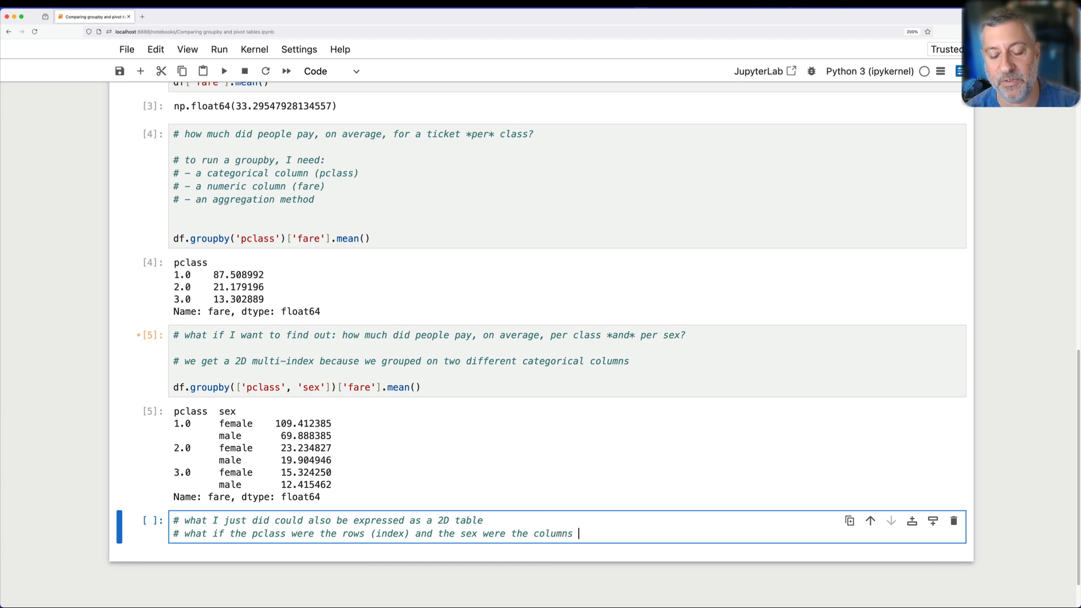
type("?")
type("# we can do that with a pivot table!")
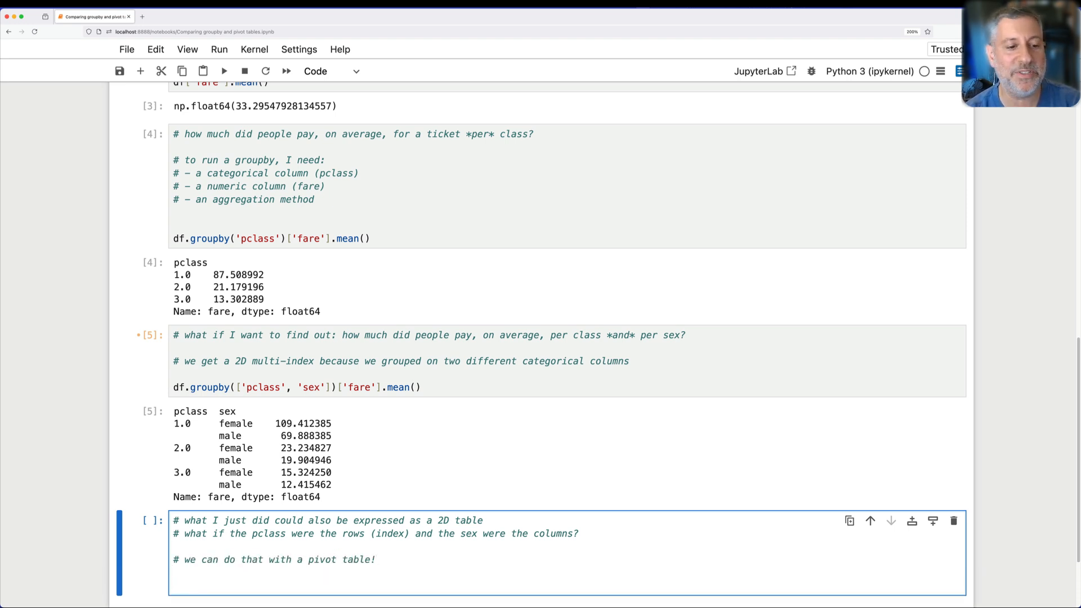
Run df.pivot_table(index='pclass', columns='sex', values='fare', aggfunc='mean') to show the 2D table.
type("df.pivot_")
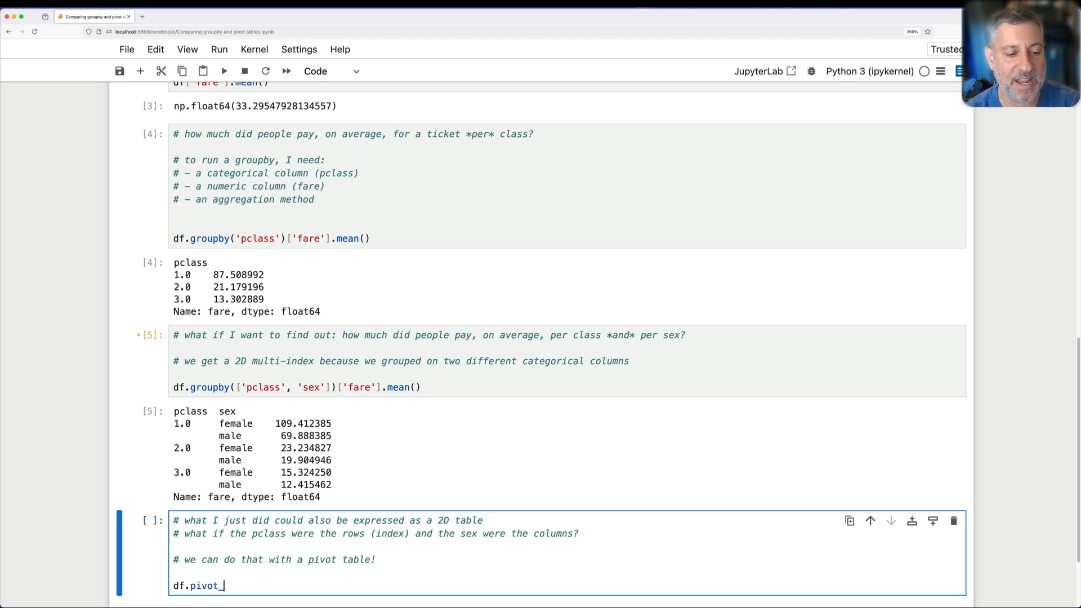
type("table(")
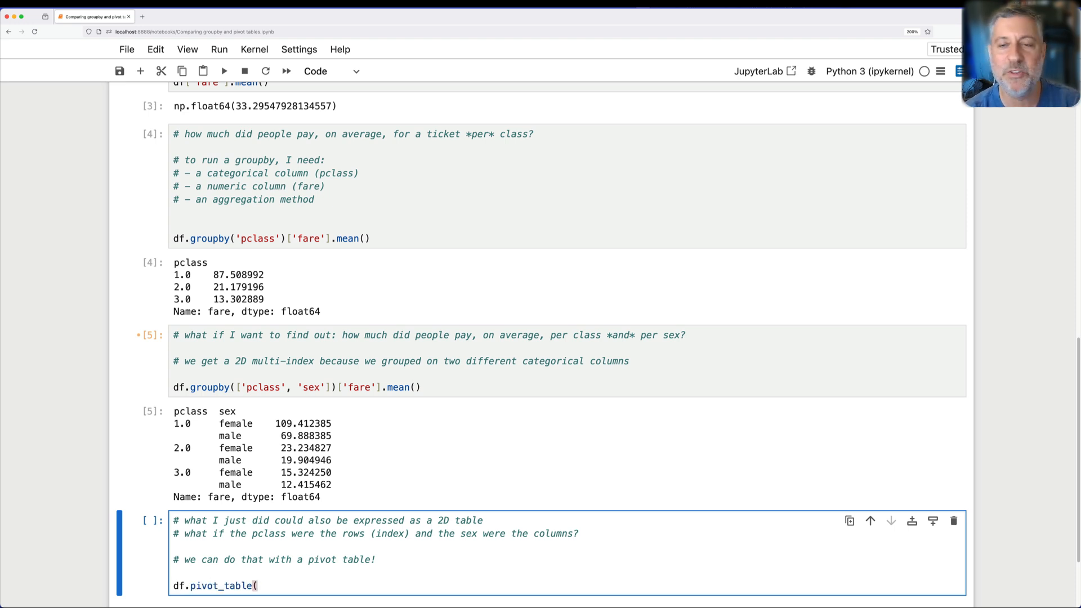
type("ind")
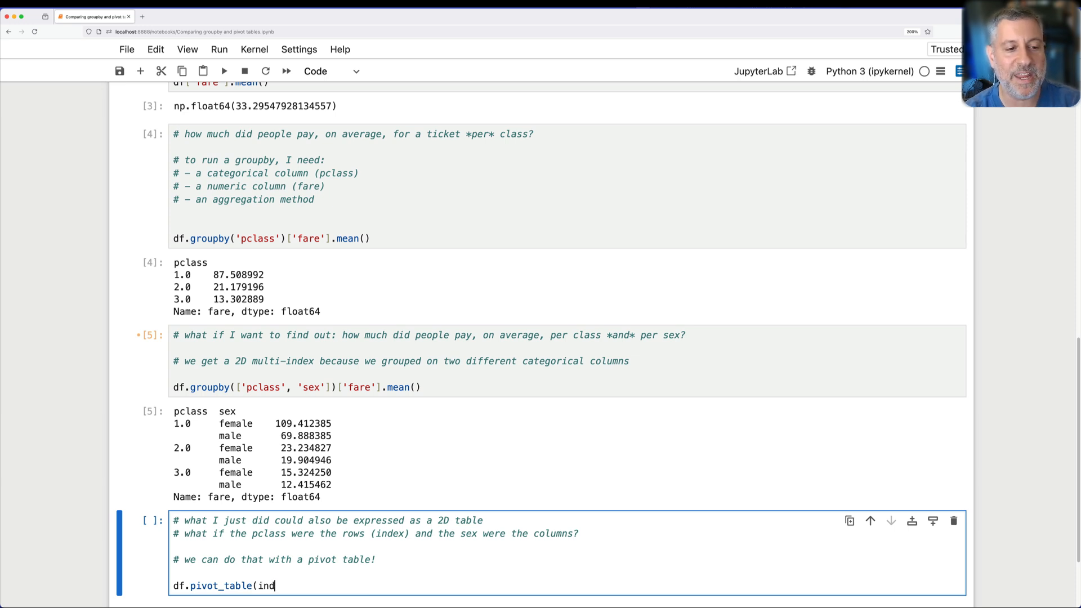
type("ex='pclass',")
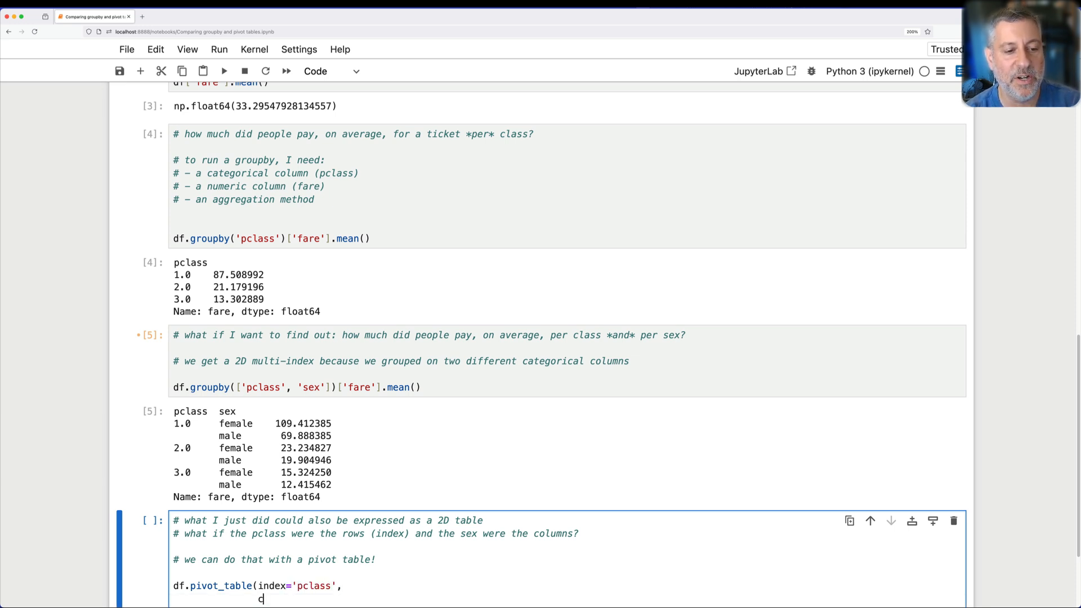
type("columns='sex',")
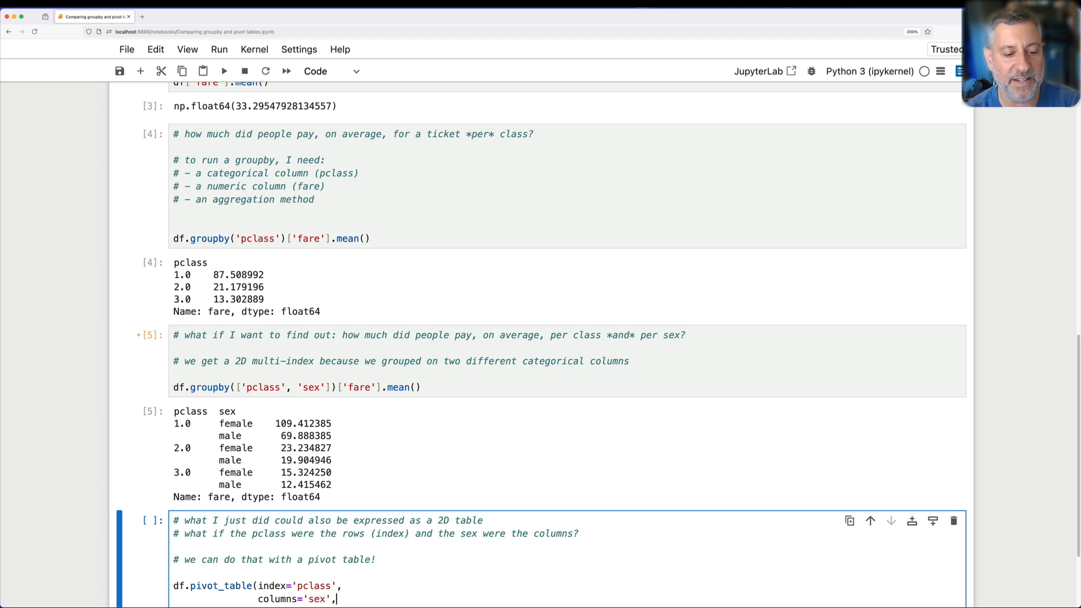
type("values='fare")
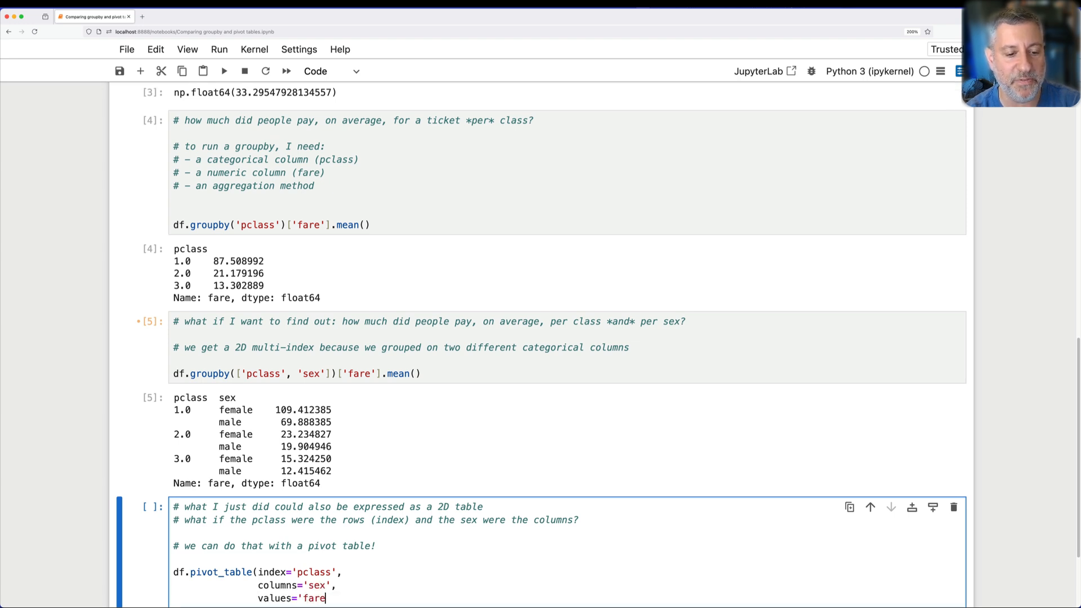
type(",")
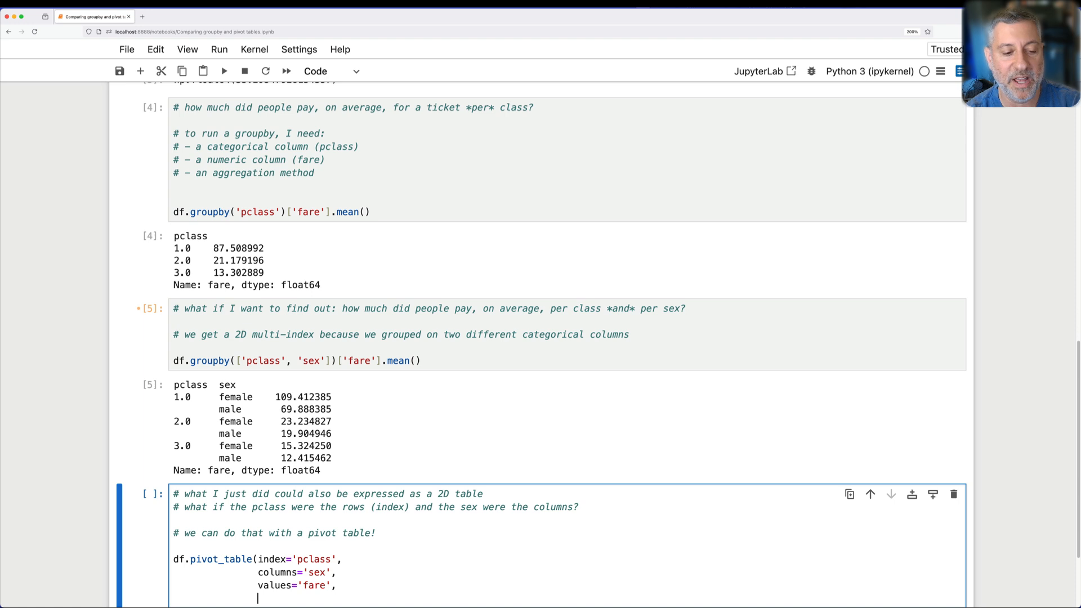
type("aggfunc='mean')")
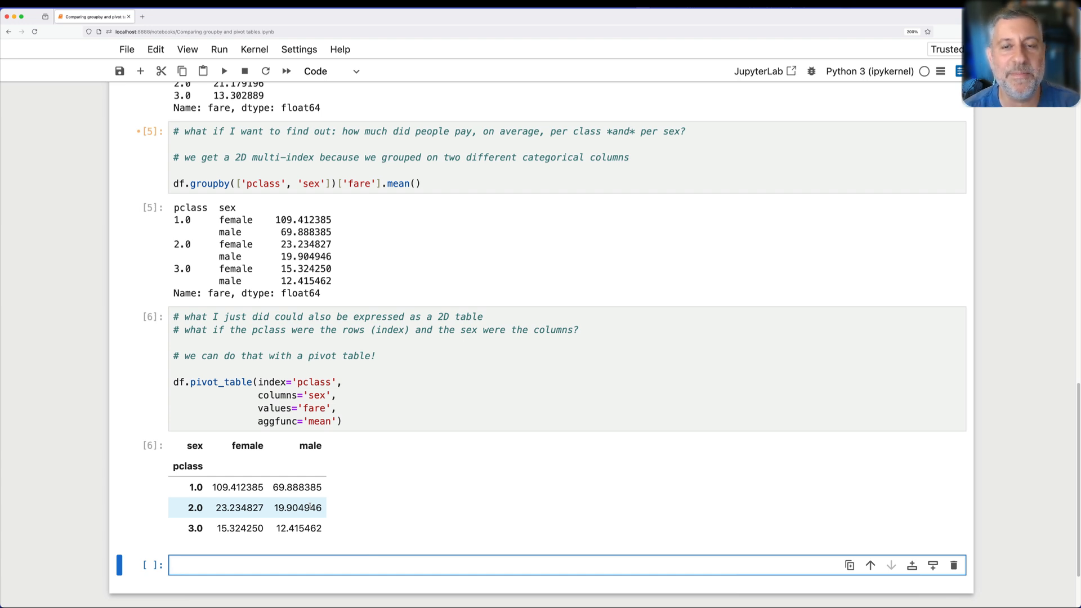
left_click(276, 565)
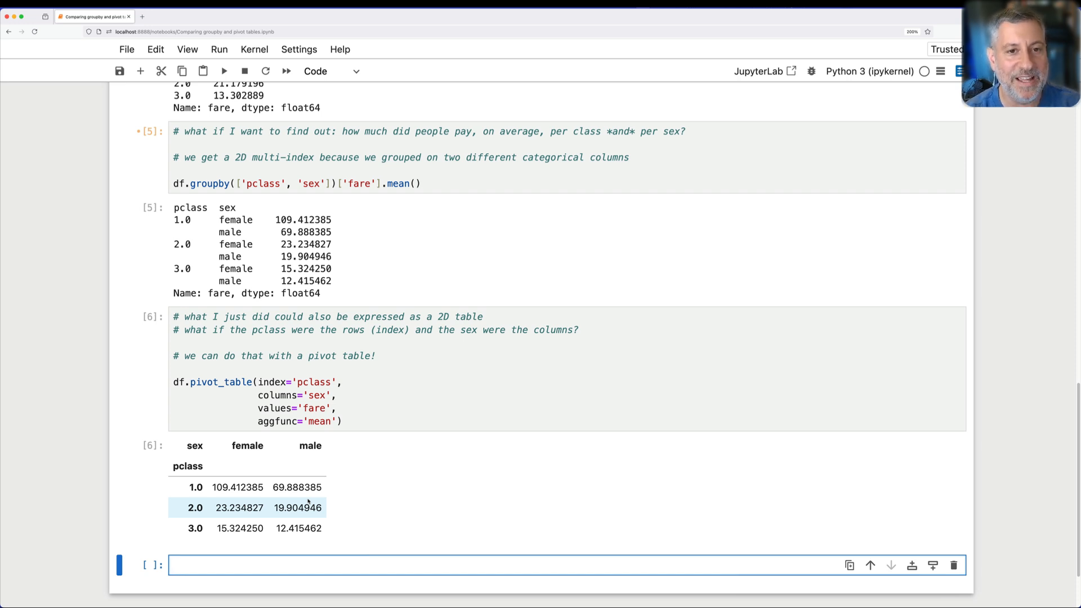
left_click(172, 564)
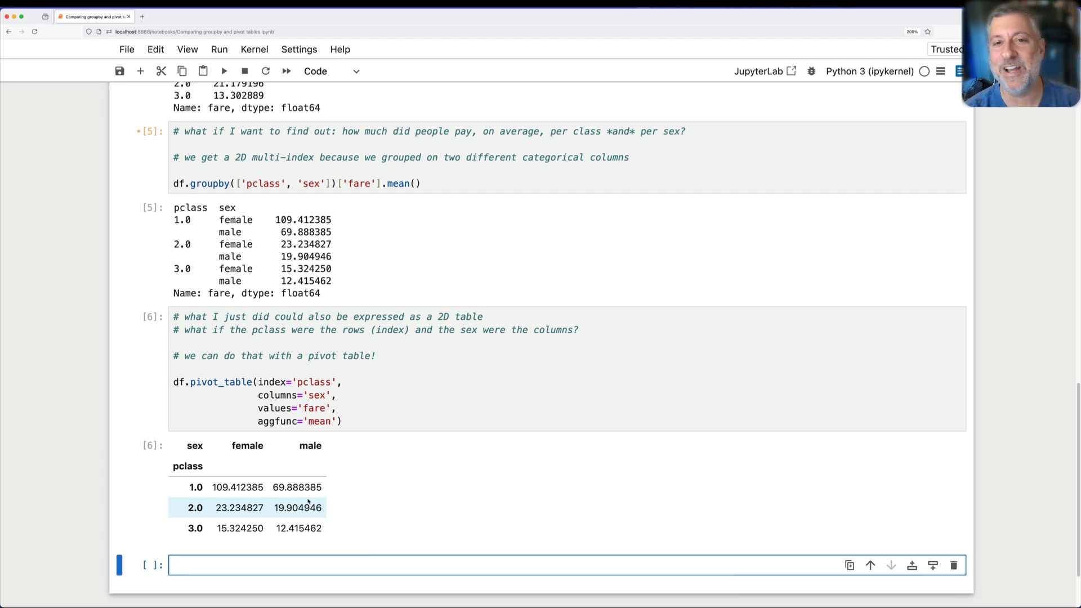
left_click(276, 564)
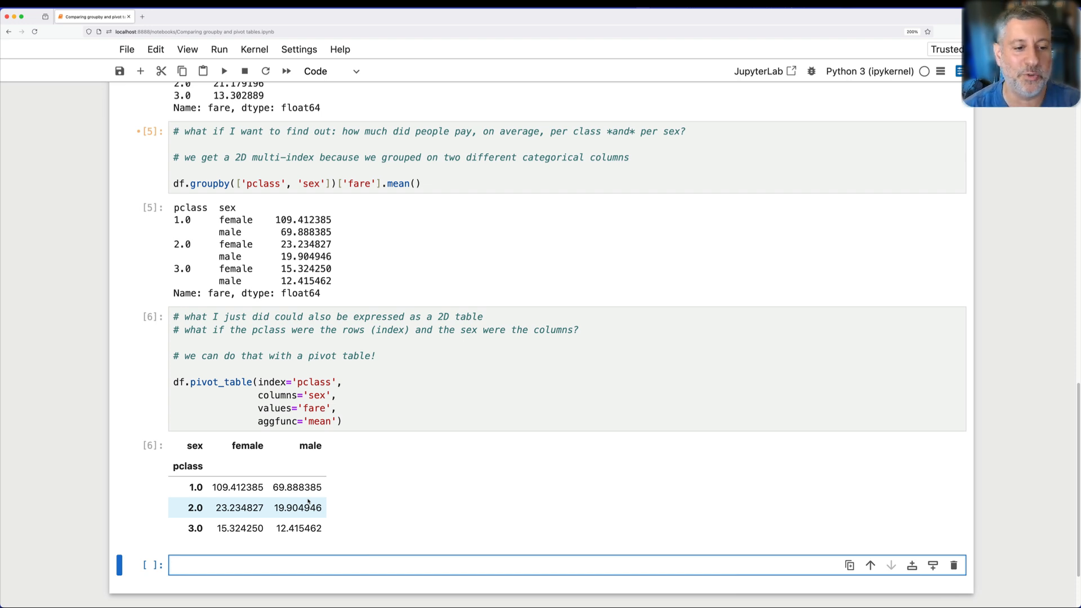
Comment on turning a multi-index series into a pivot table and run the groupby mean with .unstack('sex').
type("# let's say that I have the 2D")
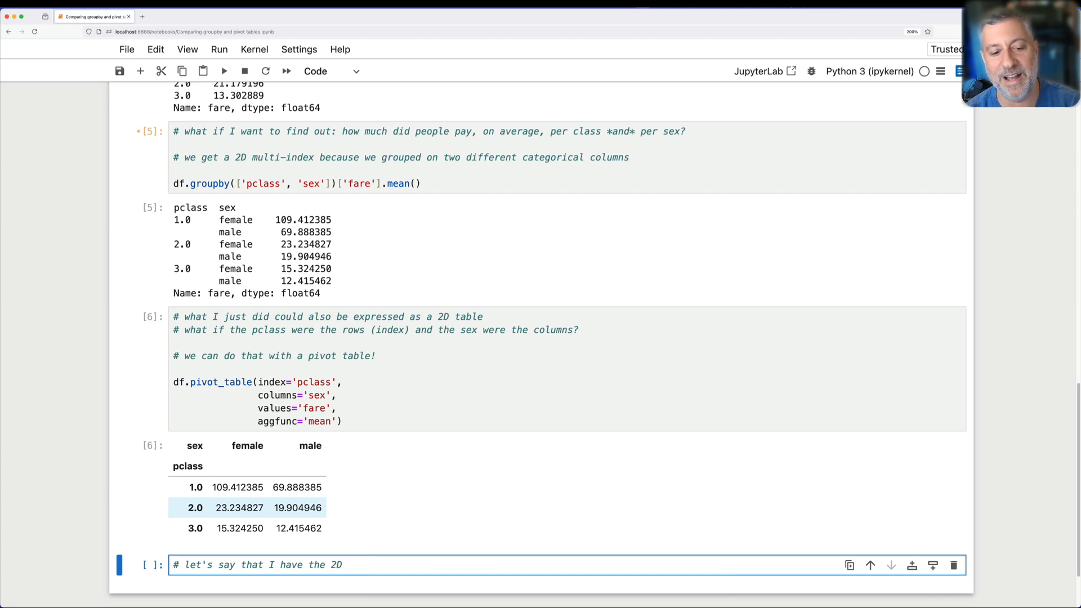
type("multi-index on")
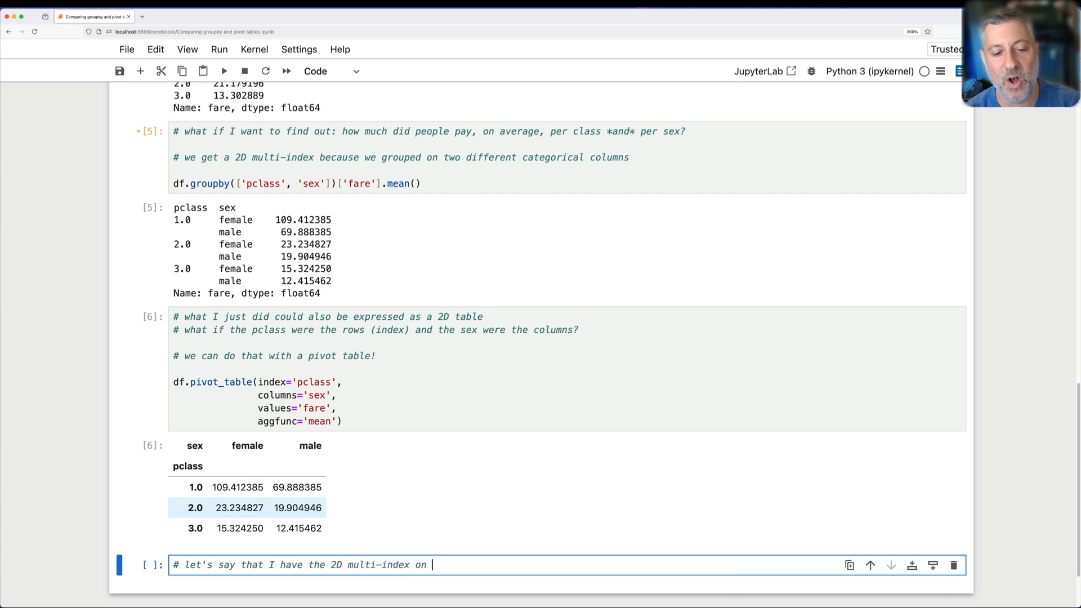
type("a series... can I")
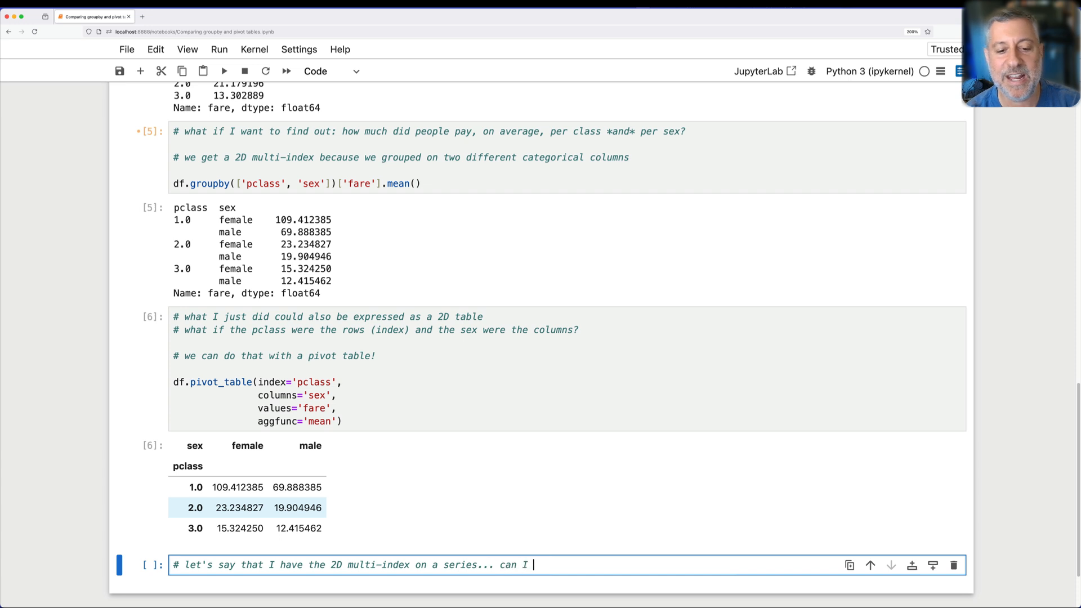
type("turn that into a pivot table?")
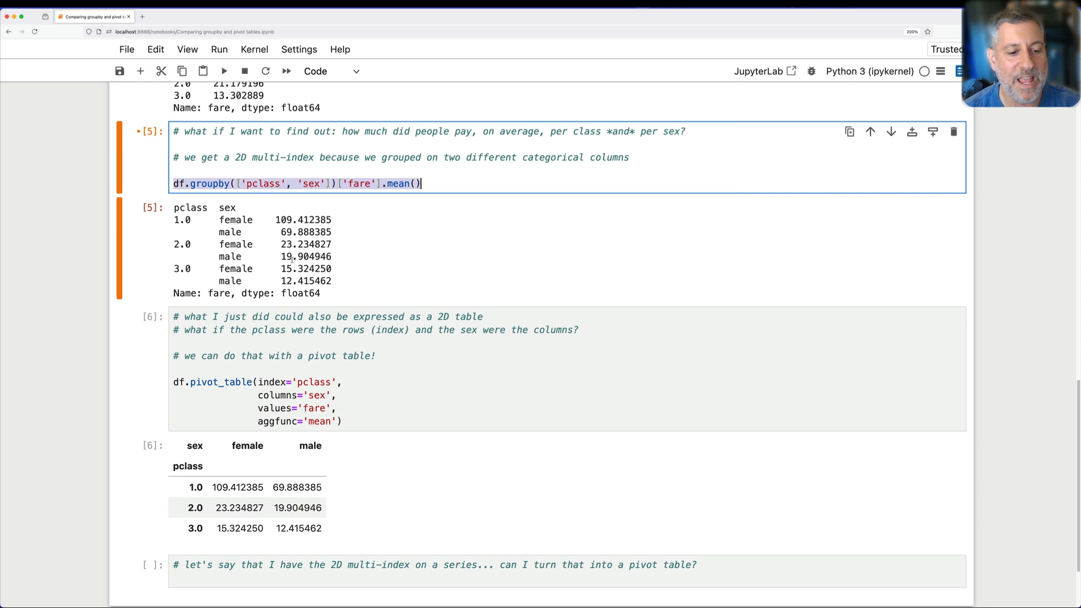
scroll("down", 3)
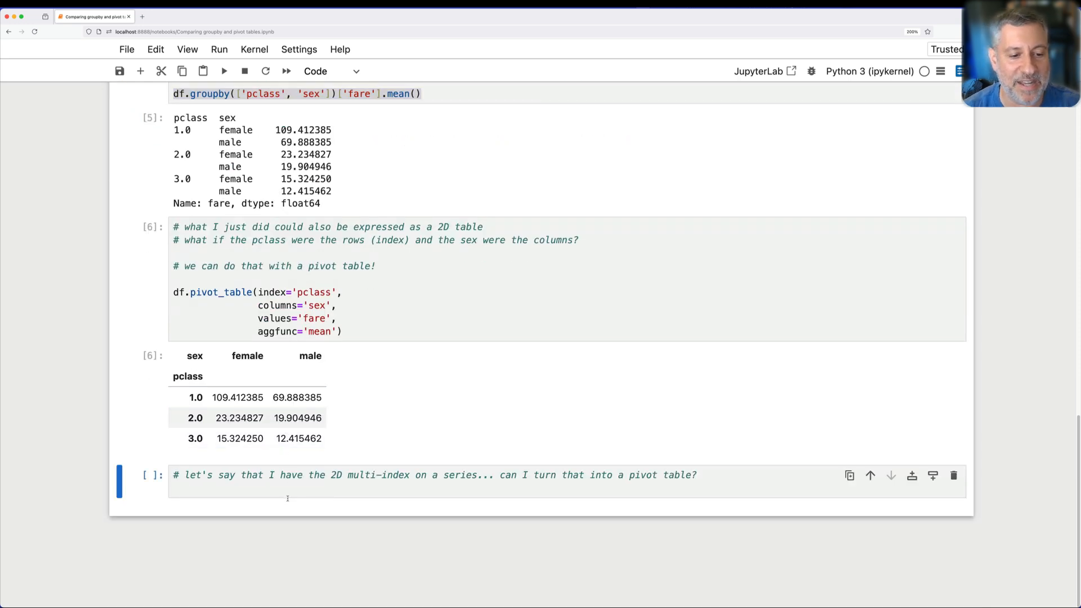
type("df.groupby(['pclass', 'sex'])['fare'].mean()")
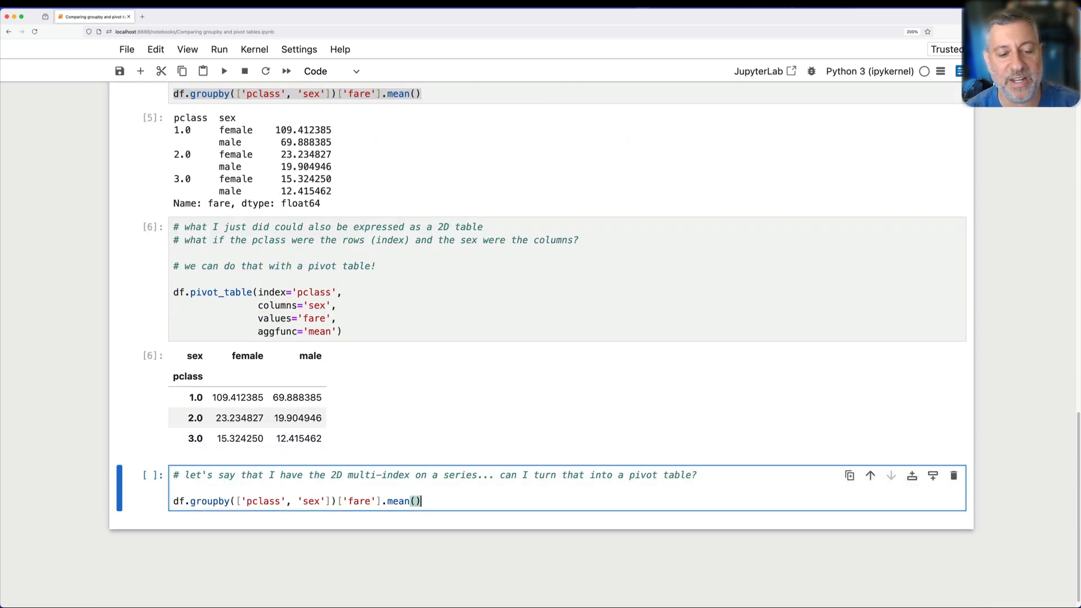
type(".unstack(")
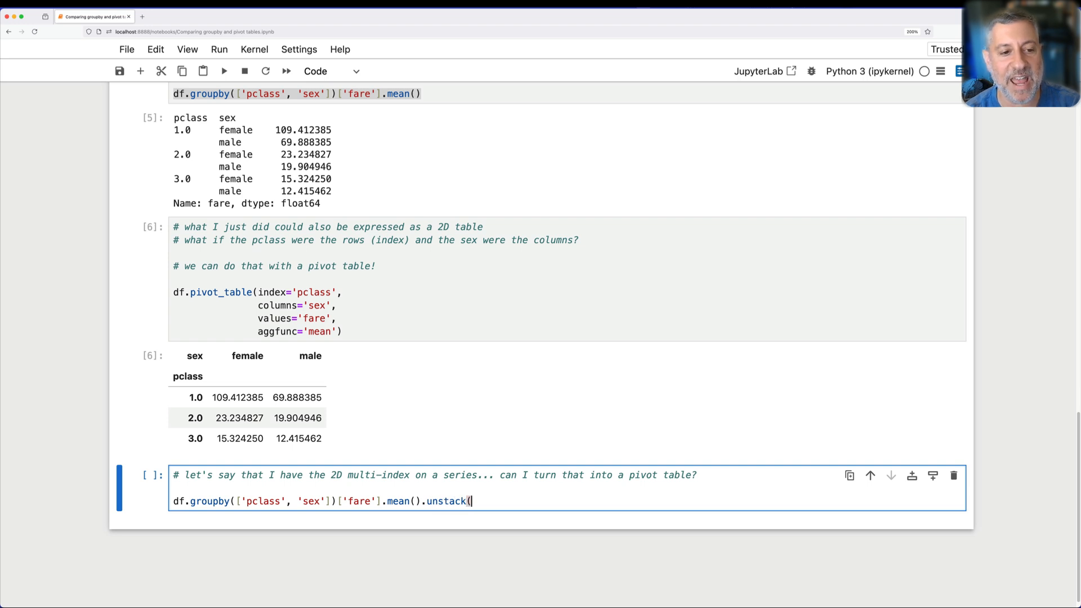
type("'sex')")
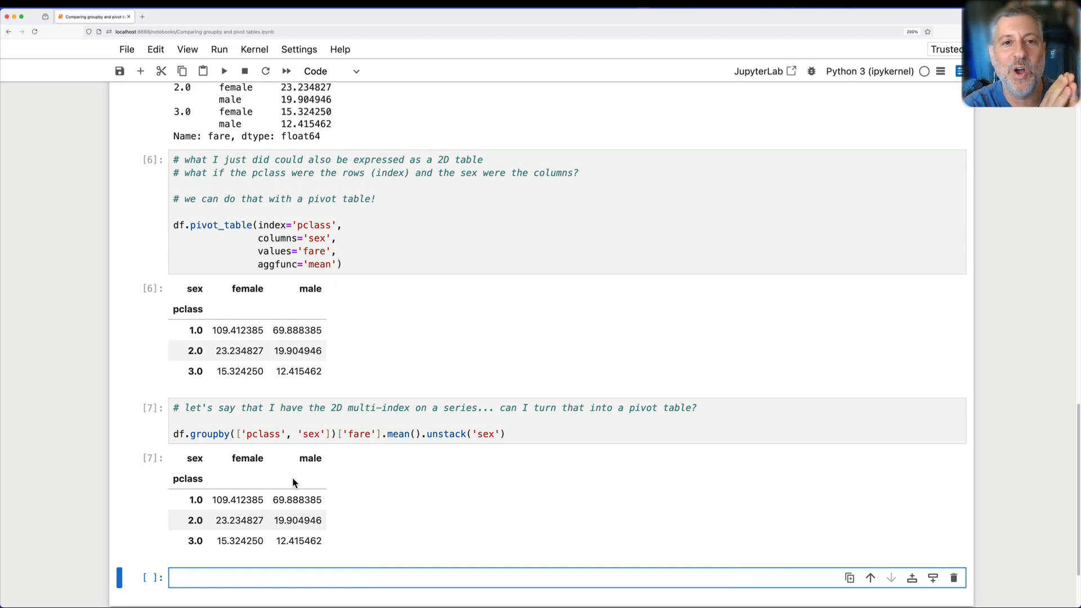
Run the unstacked table with .stack() to restore the series, then unstack by 'pclass' for sex rows and class columns.
left_click(276, 577)
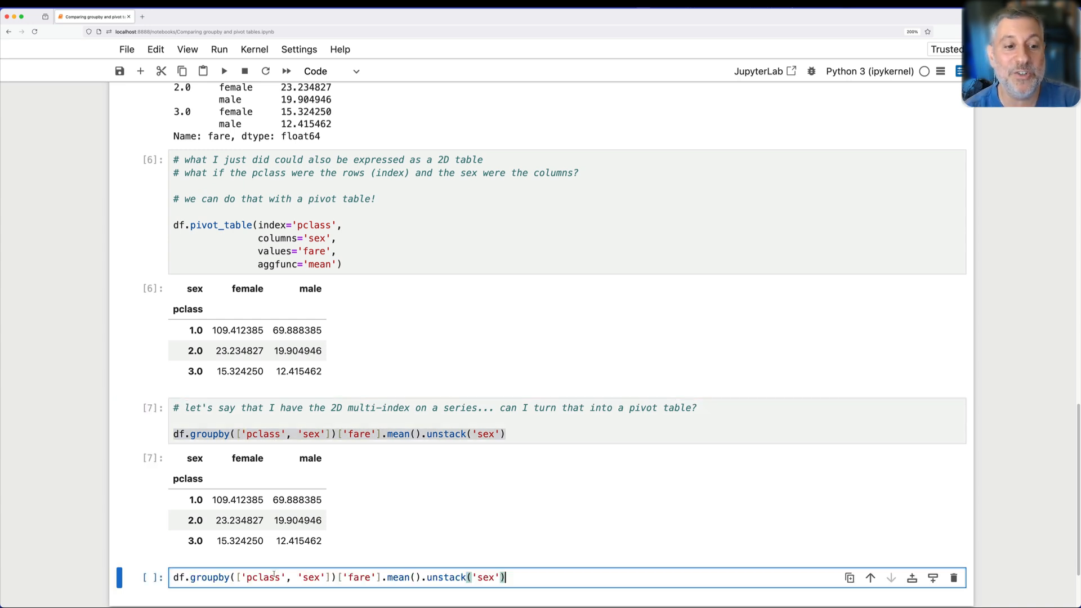
type(".")
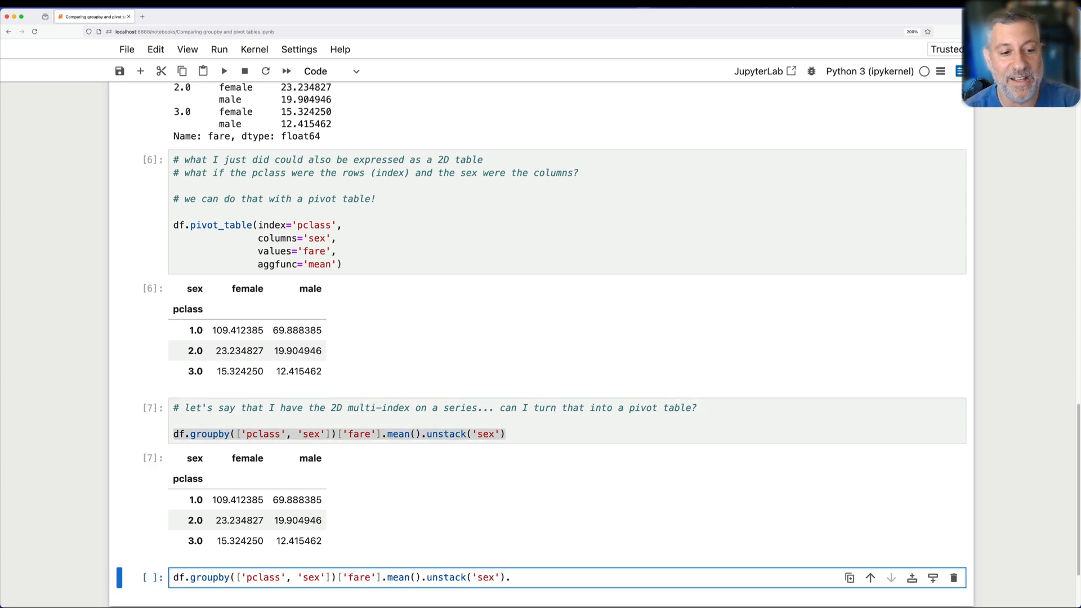
type("stack(")
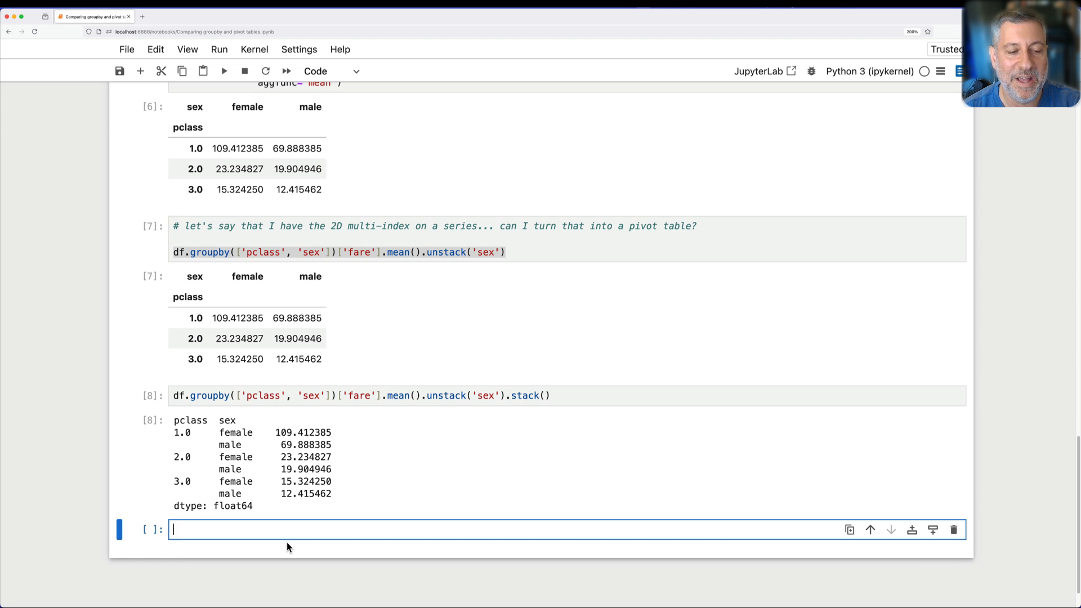
left_click(297, 251)
type("df.groupby(['pclass', 'sex'])['fare'].mean().unstack('sex")
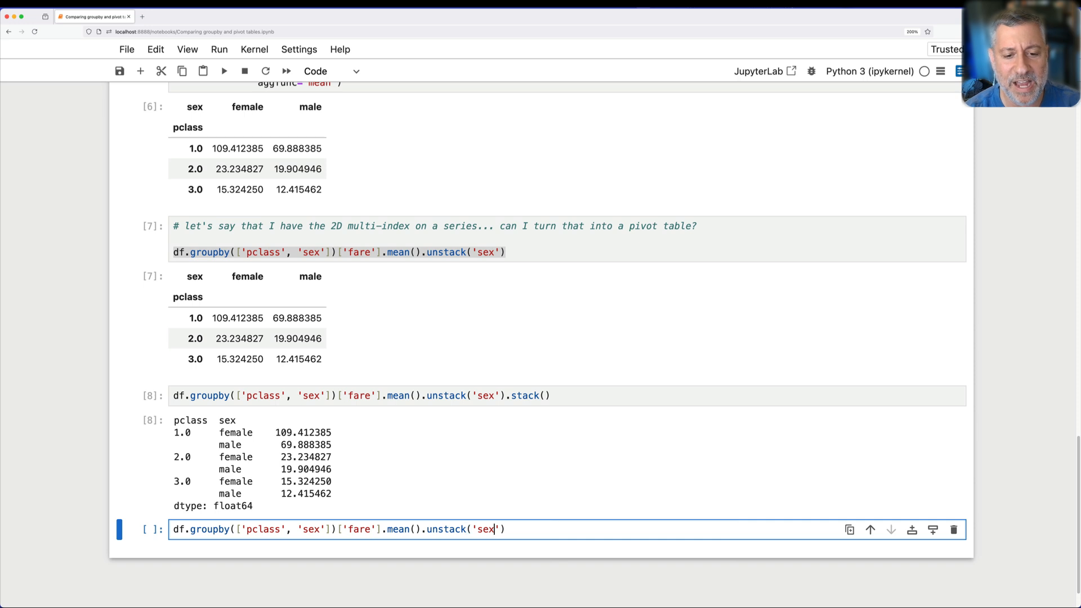
type("pacl")
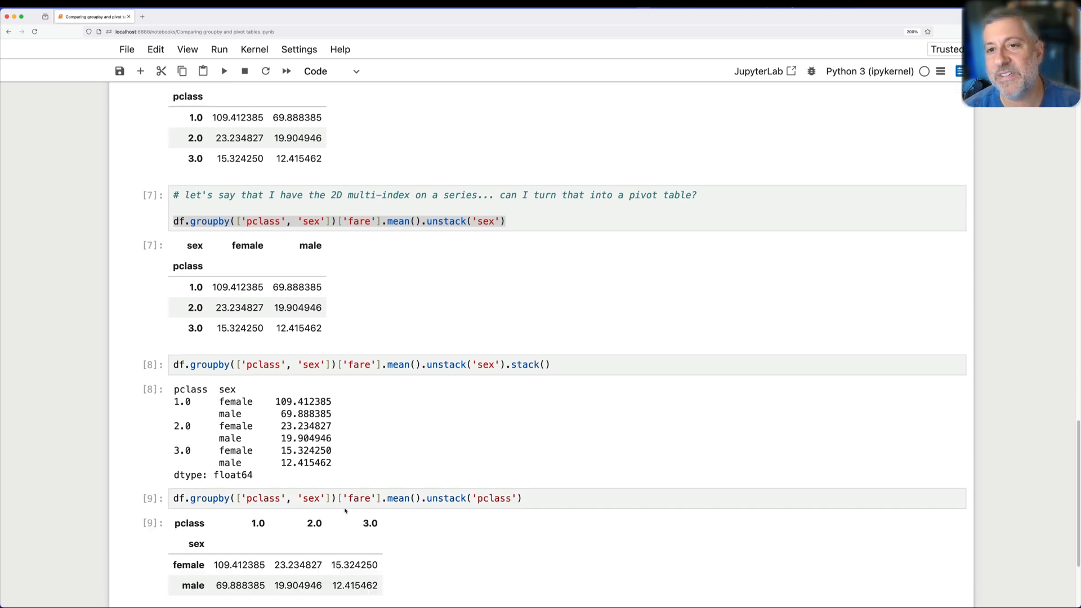
scroll("down", 3)
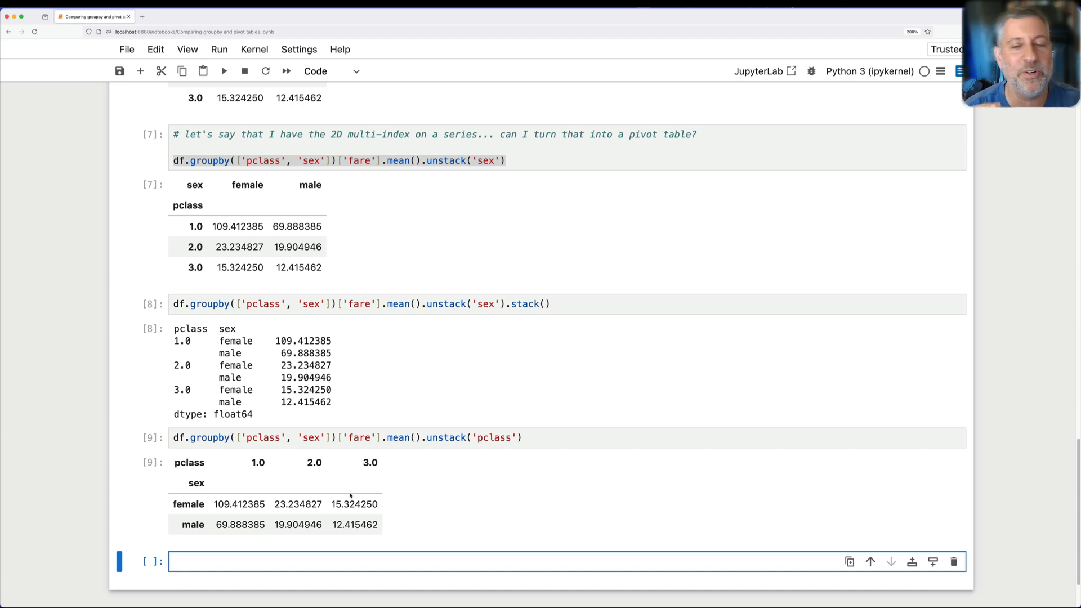
left_click(276, 561)
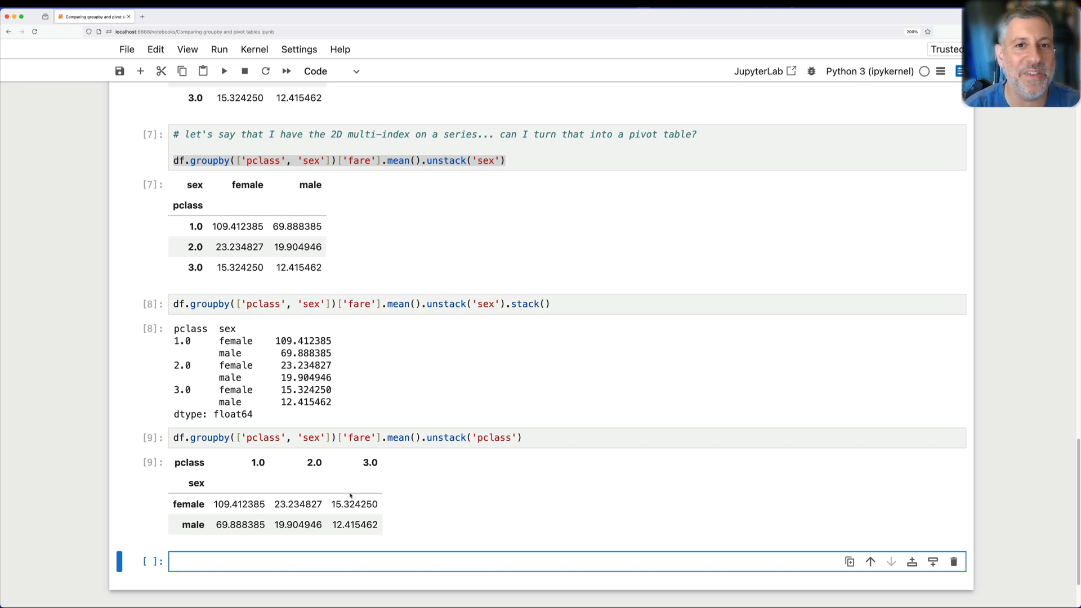
left_click(275, 561)
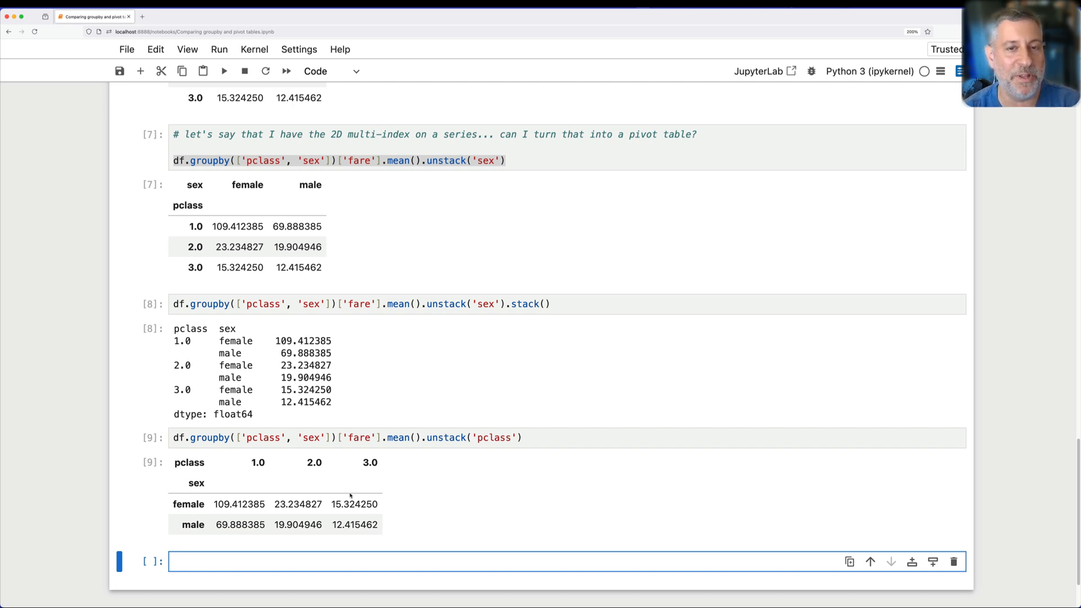
left_click(276, 561)
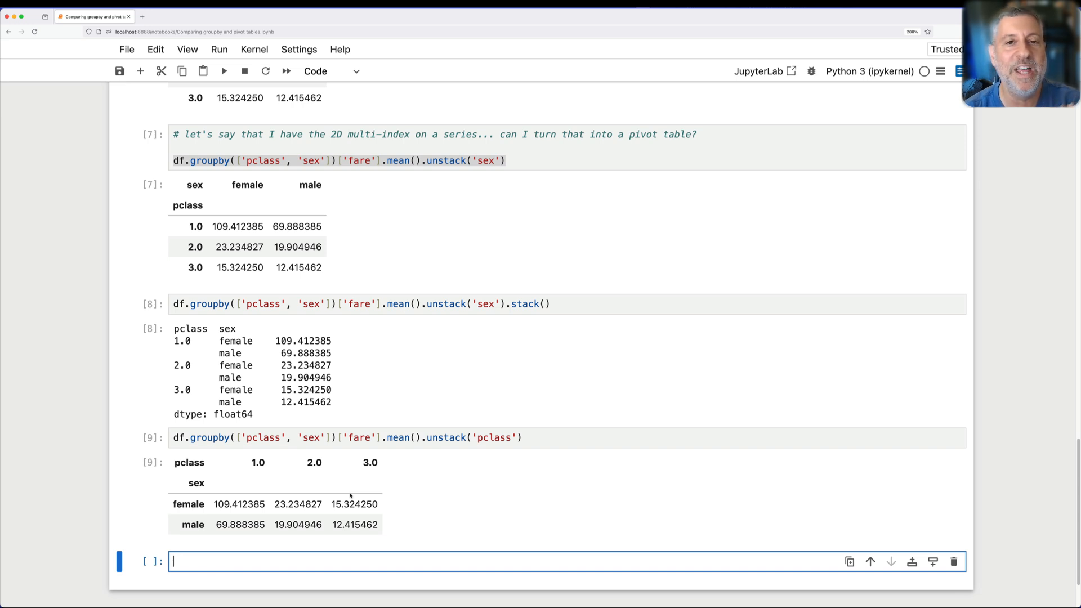